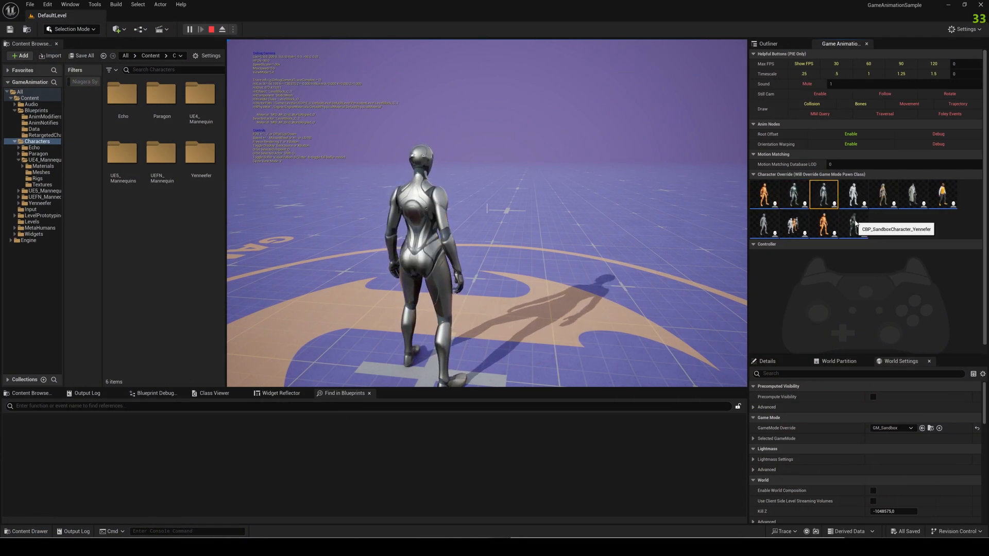
- Select the Yennefer thumbnail under Character Override to swap the playable character
left_click(855, 224)
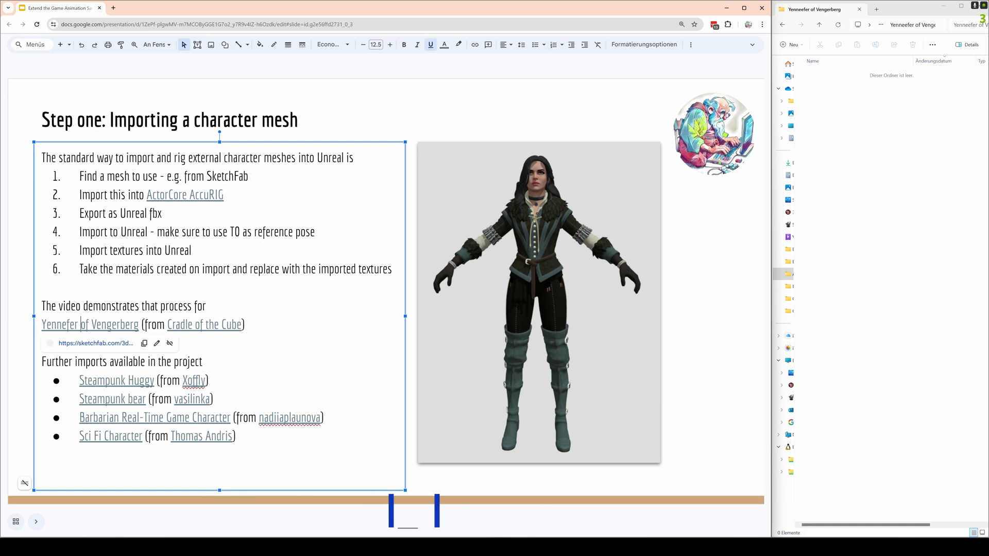
- Follow the slide's Yennefer of Vengerberg link to its Sketchfab model page
left_click(89, 325)
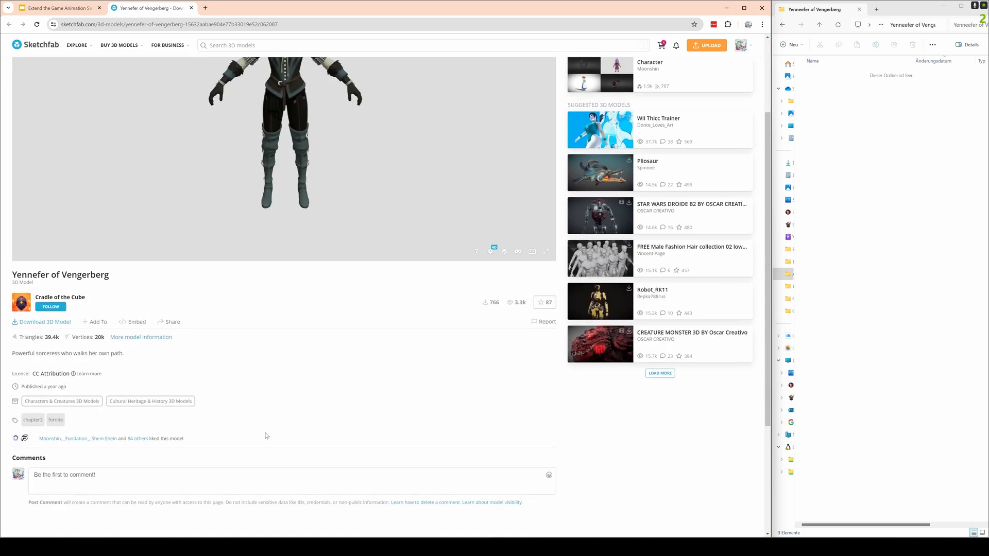
- Download the model's original fbx format and open the downloaded zip archive
scroll("down", 3)
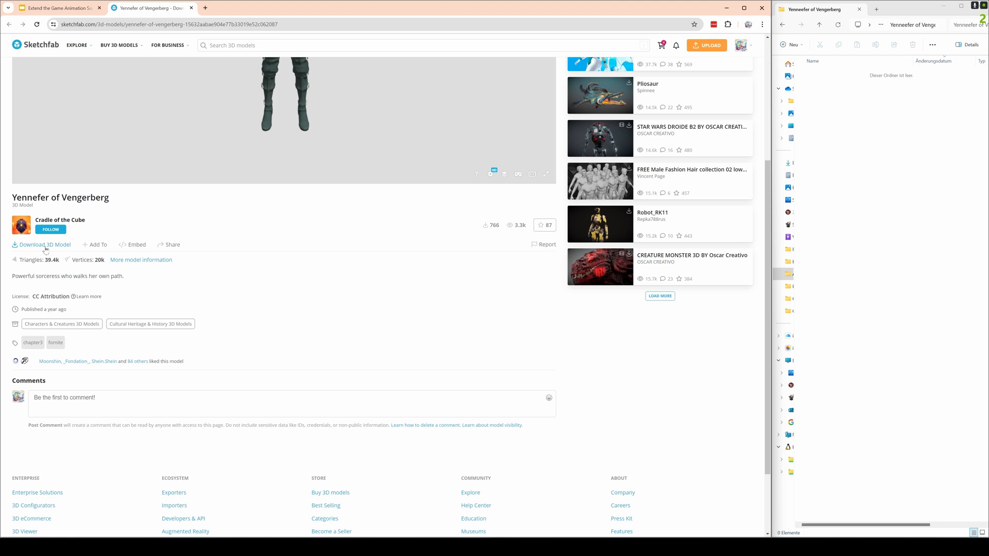
left_click(44, 245)
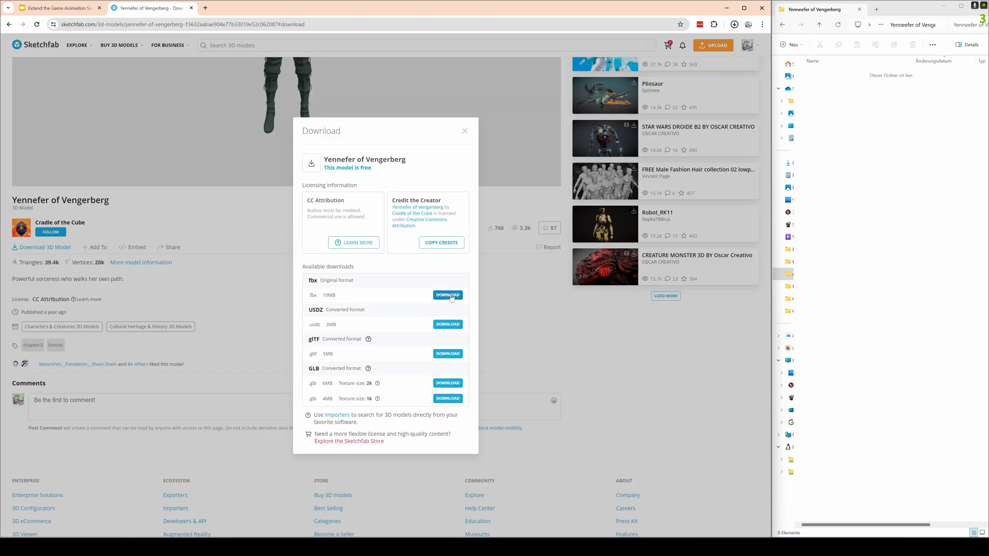
left_click(448, 295)
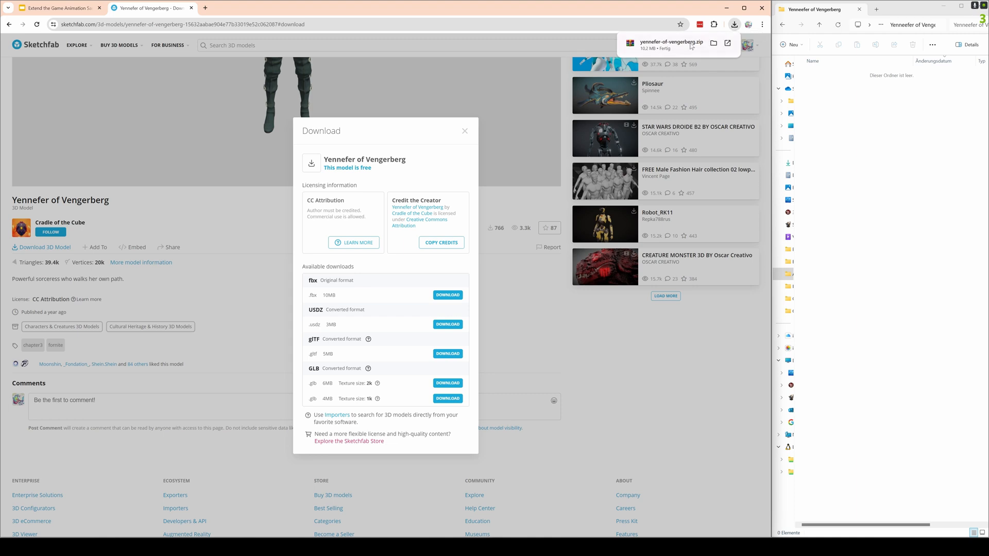
left_click(673, 44)
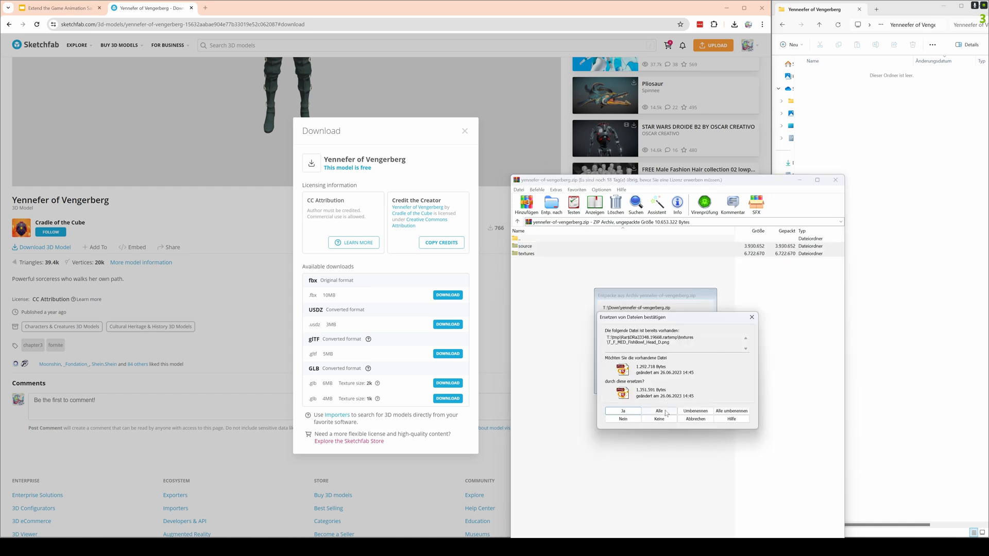
- Extract the archive overwriting all files, then enter the source folder with the FBX
left_click(659, 411)
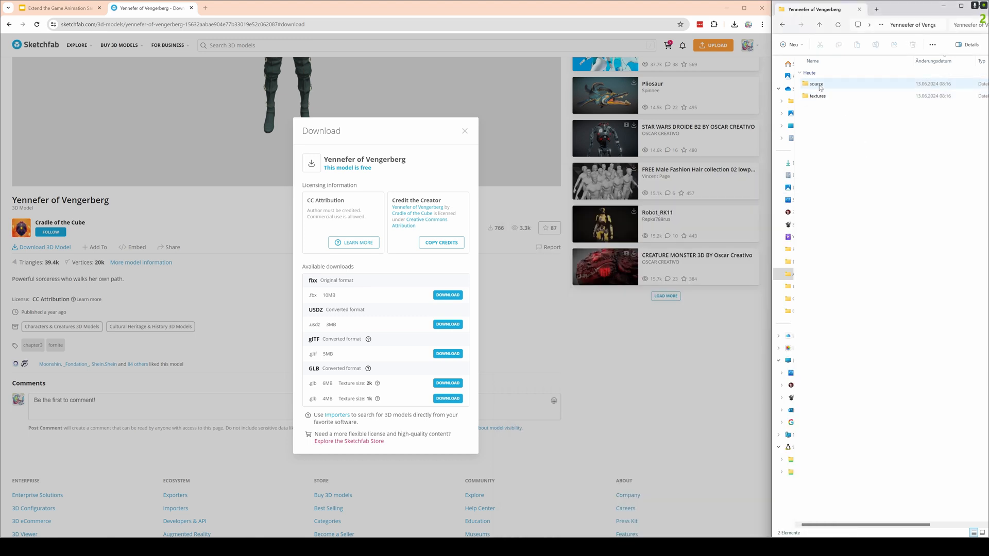
double_click(817, 95)
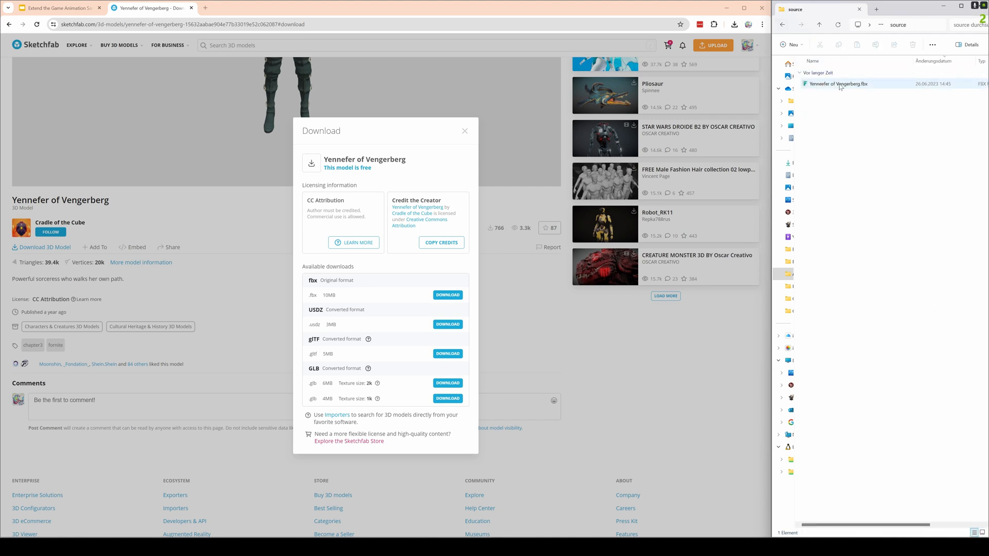
mouse_move(839, 84)
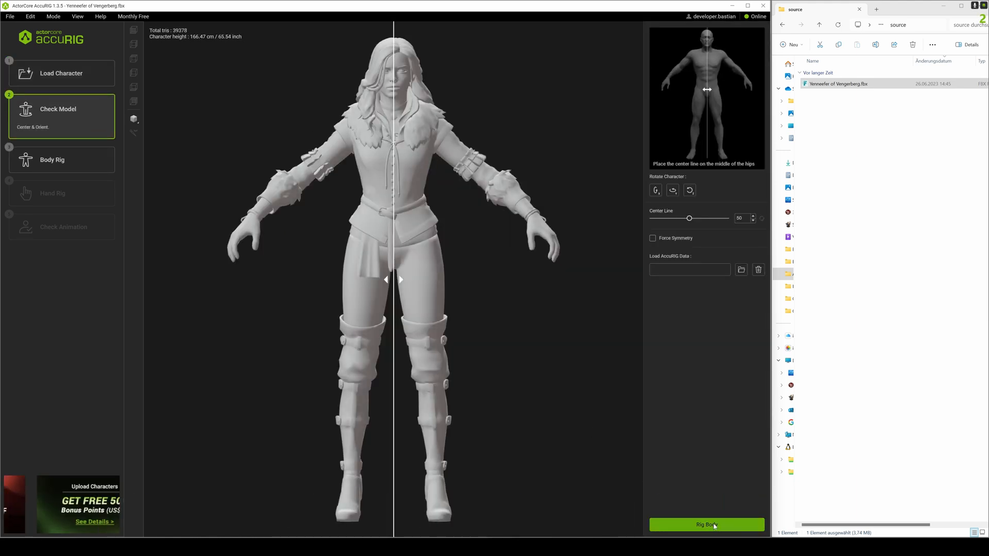
- Rig the body and both hands with 5 fingers each, then finalize the character
left_click(706, 525)
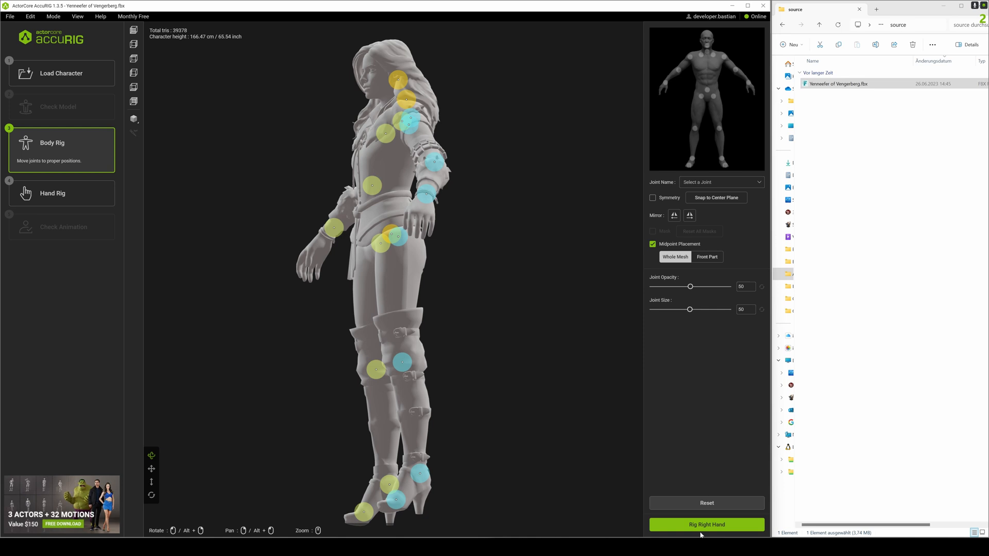
left_click(706, 525)
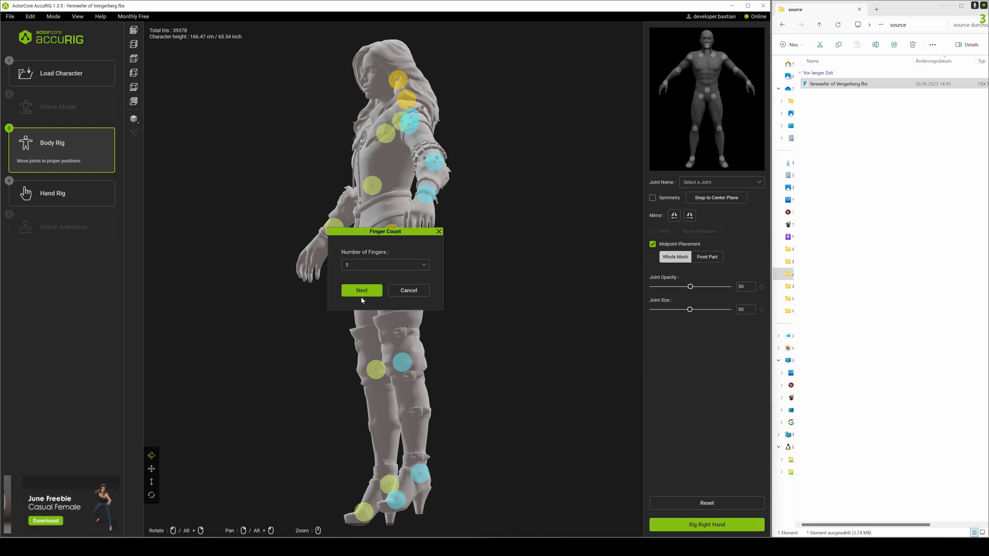
left_click(362, 291)
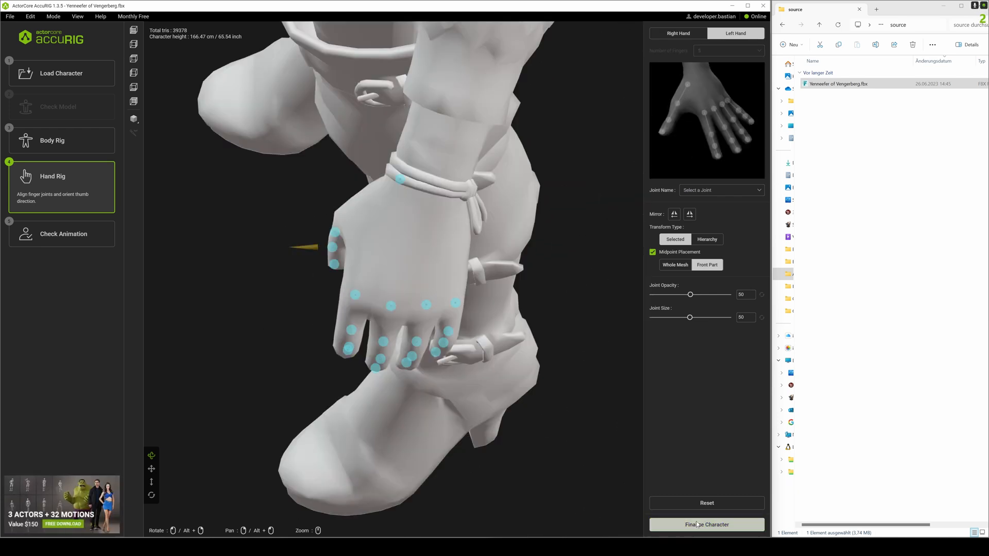
left_click(706, 524)
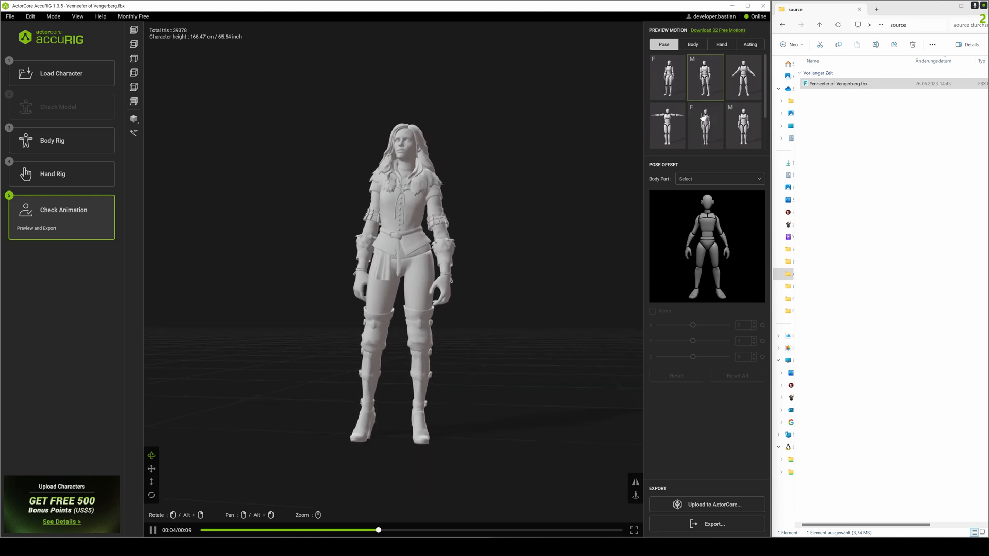
- Play two body preview motions on Yennefer, then show the hand motion previews
left_click(693, 44)
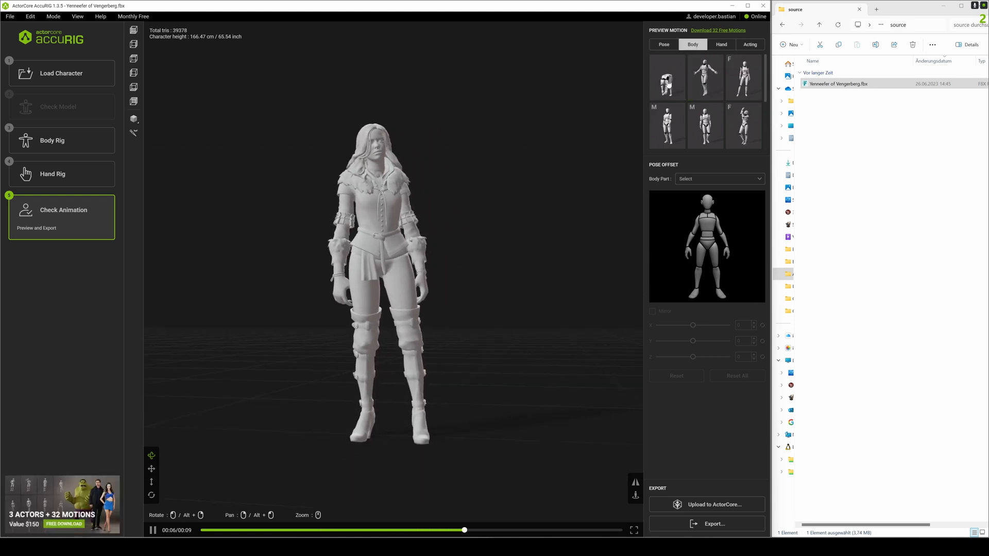
left_click(667, 78)
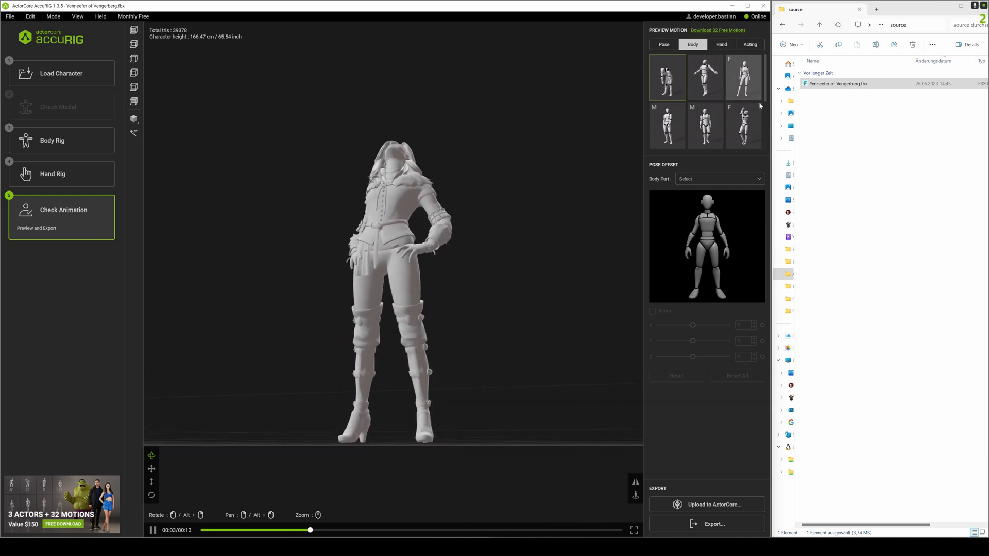
left_click(743, 126)
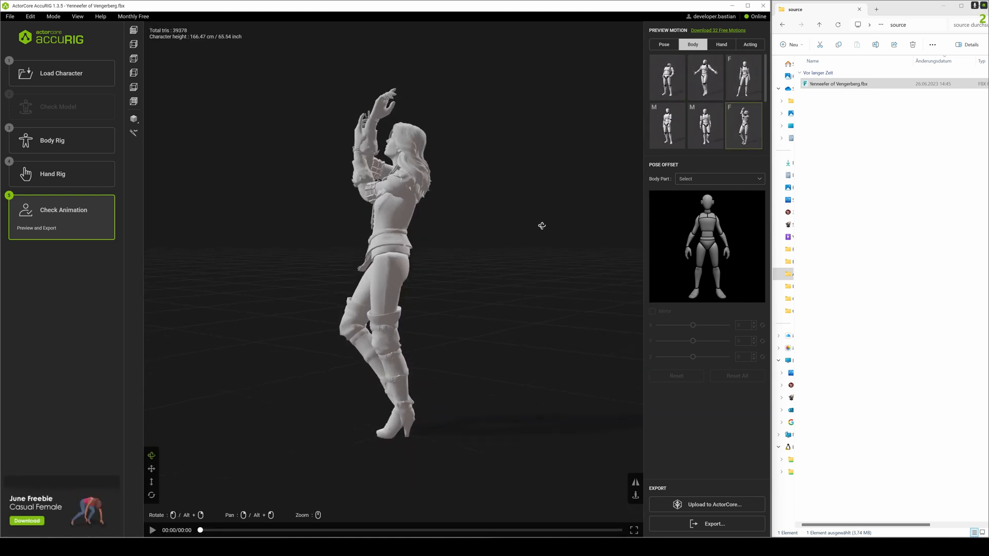
left_click(721, 44)
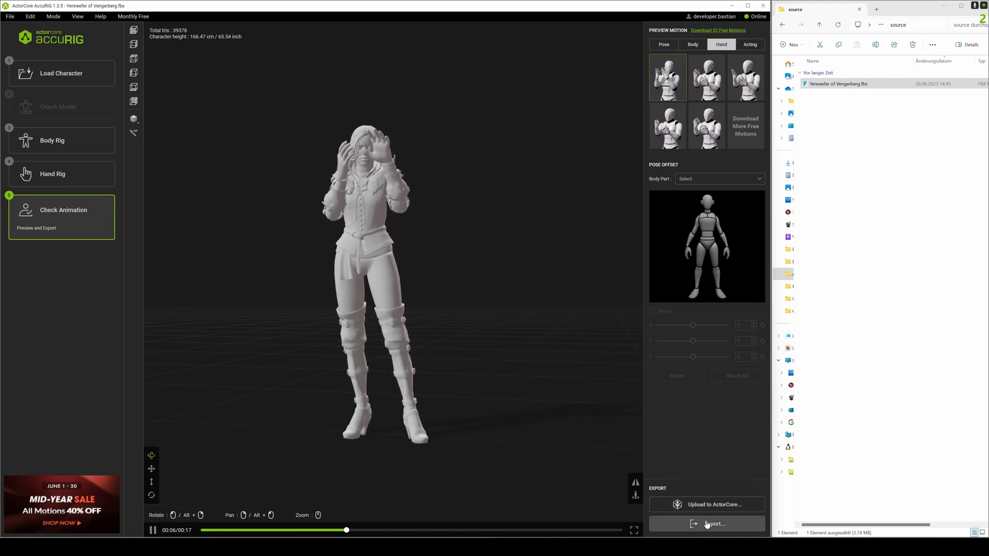
- Export an FBX targeted at Unreal and save it as Yennefer_166cm
left_click(714, 523)
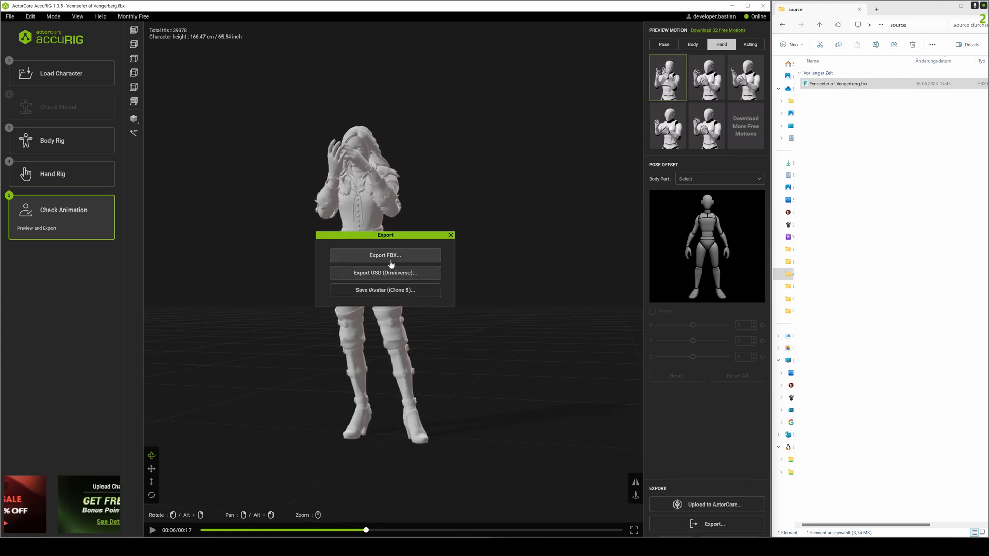
left_click(385, 254)
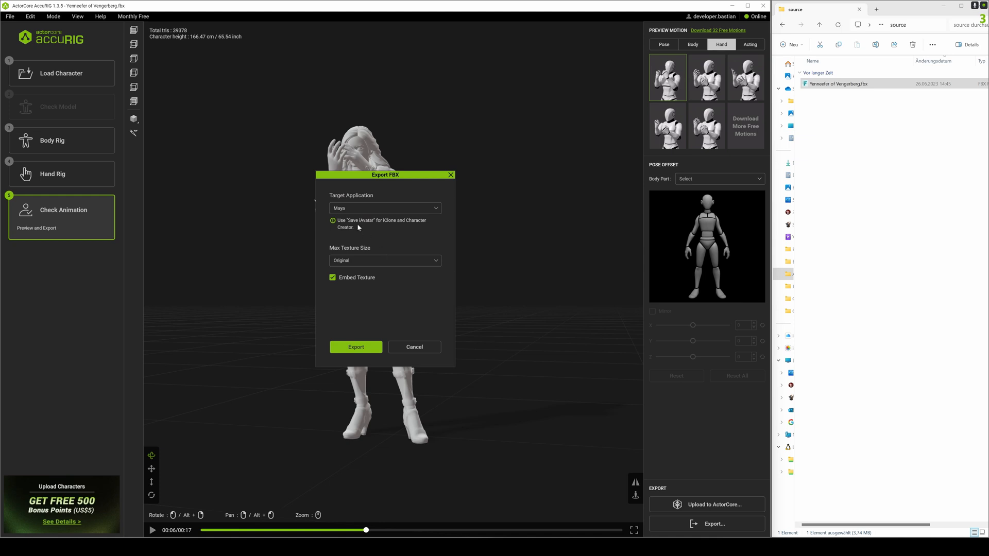
left_click(384, 208)
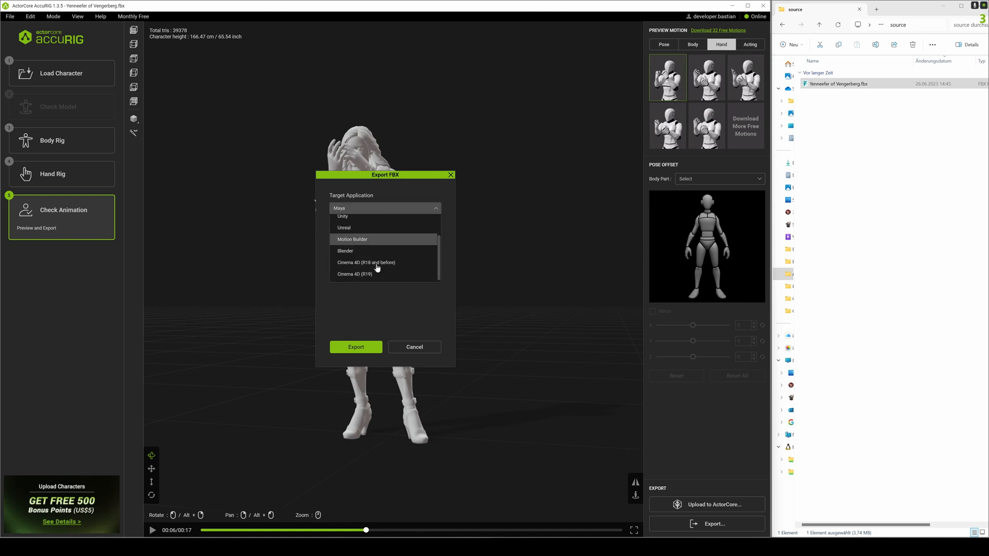
left_click(344, 228)
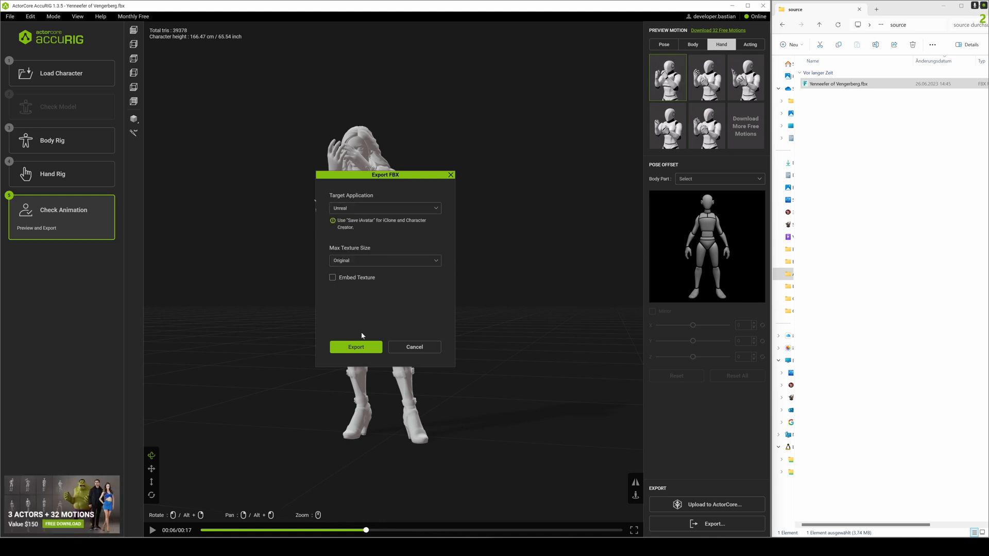
left_click(355, 347)
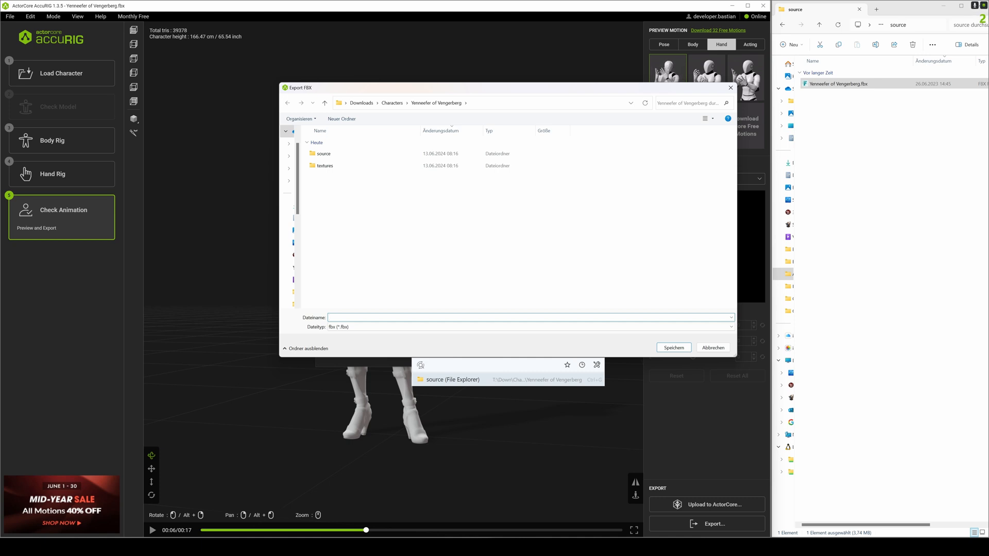
type("Yennefer_166")
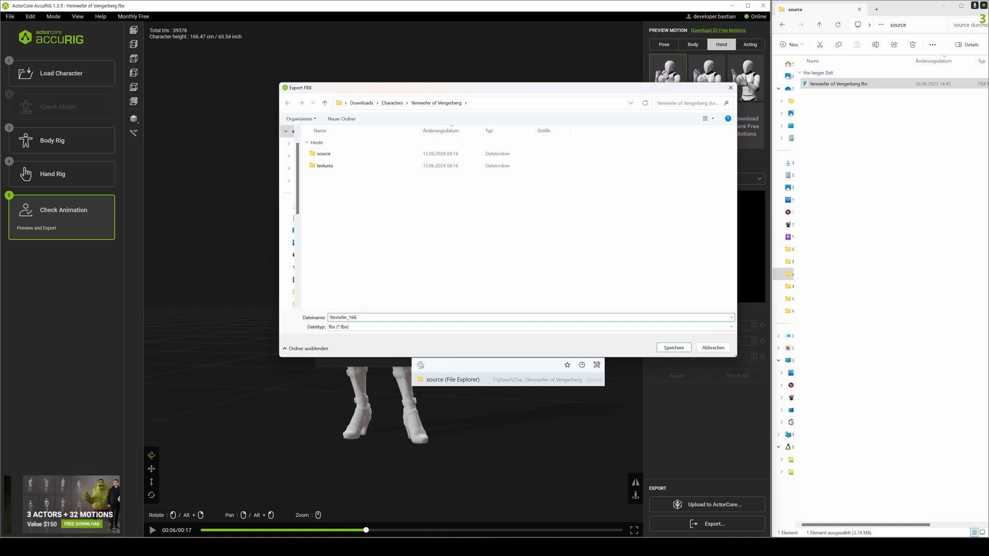
type("cm")
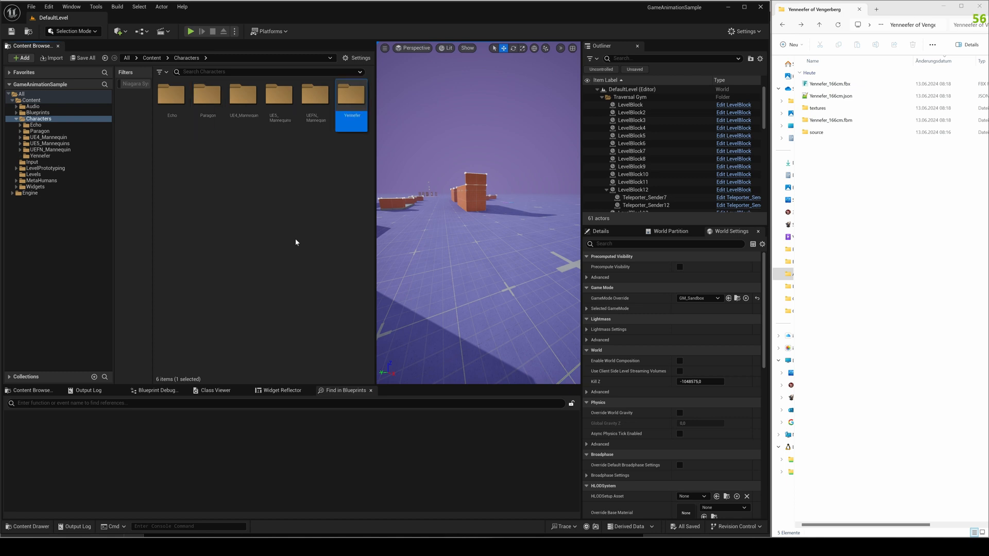
- Review the FBX Import Options including uniform scale and import all into Characters/Yennefer
double_click(351, 94)
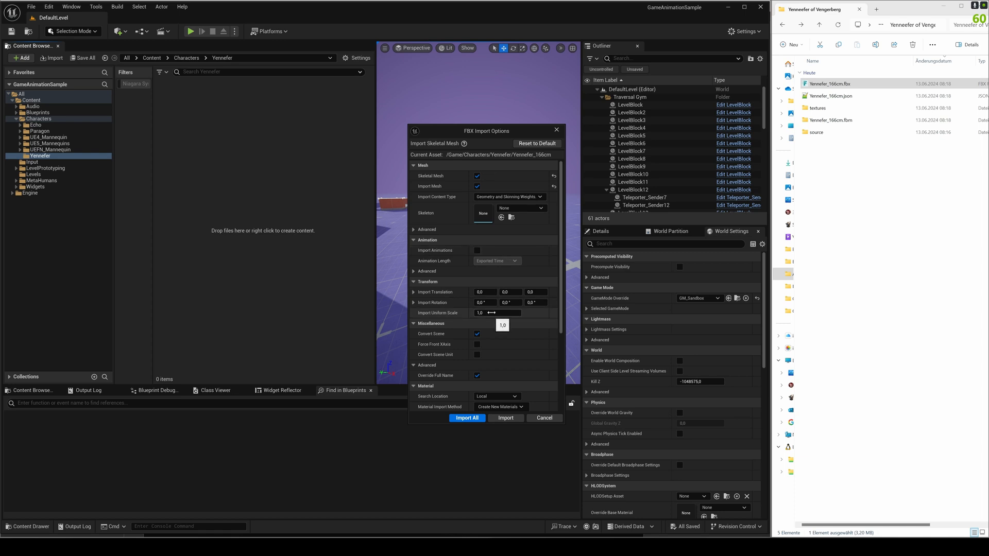
left_click(498, 313)
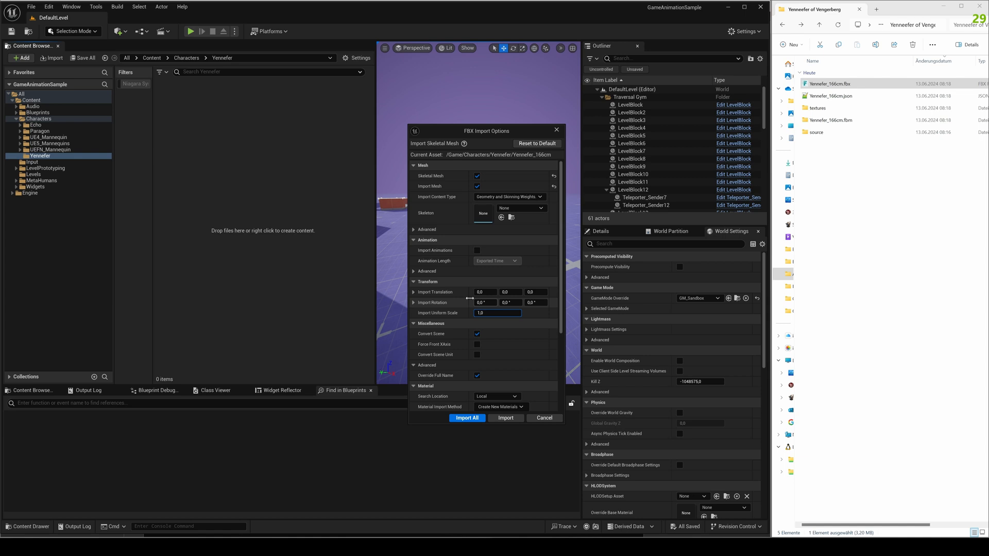
left_click(414, 271)
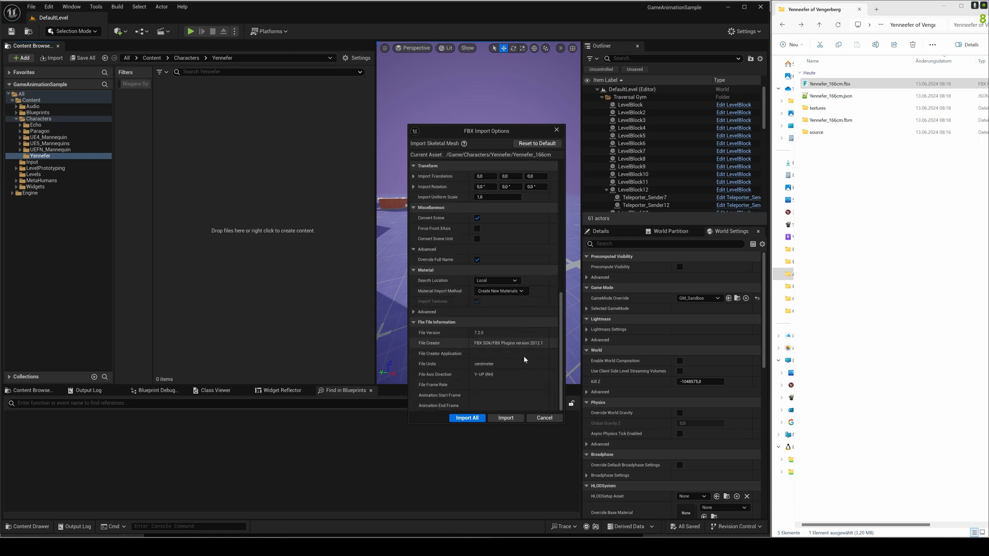
left_click(467, 417)
type("Materi")
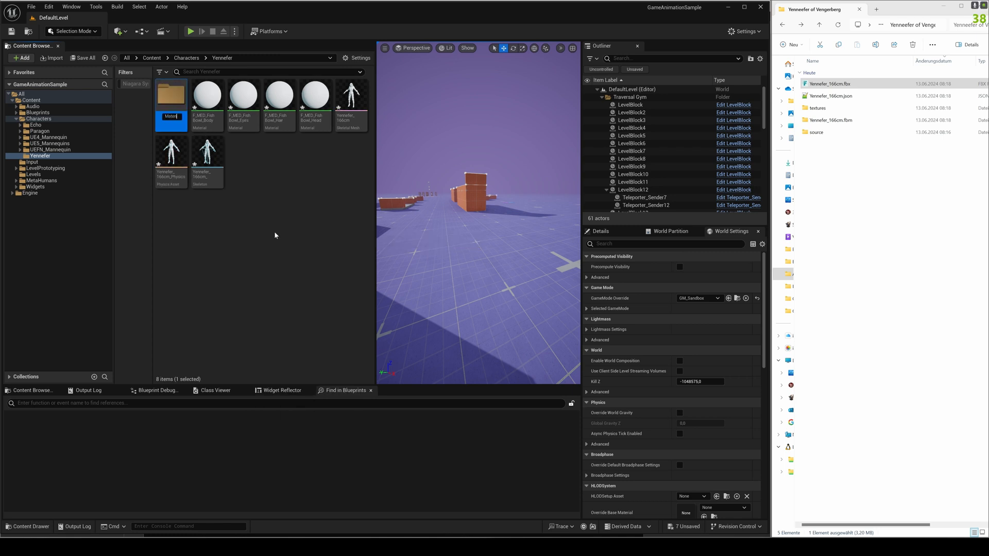
- Create Materials and Textures folders, then open the four materials and the Yennefer_166cm skeletal mesh
right_click(274, 235)
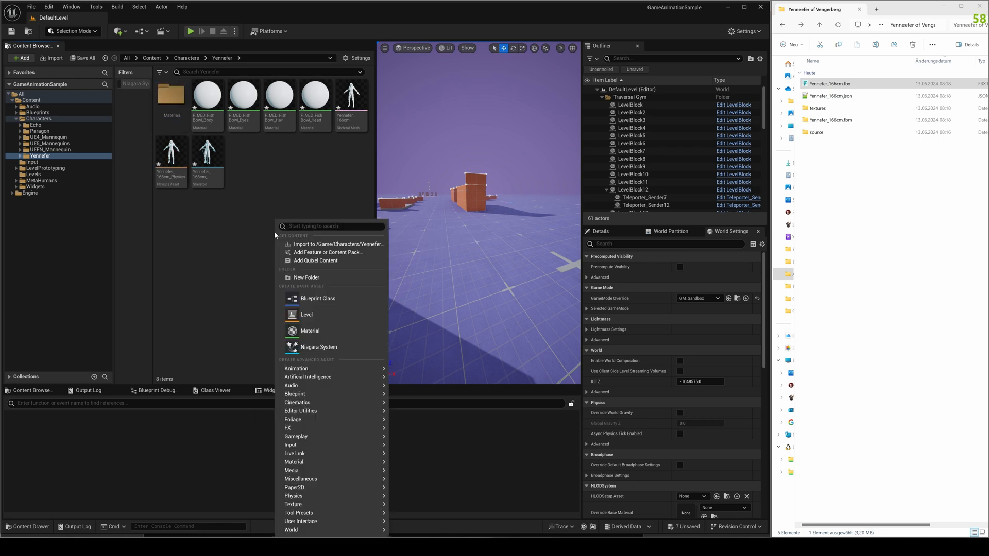
left_click(307, 277)
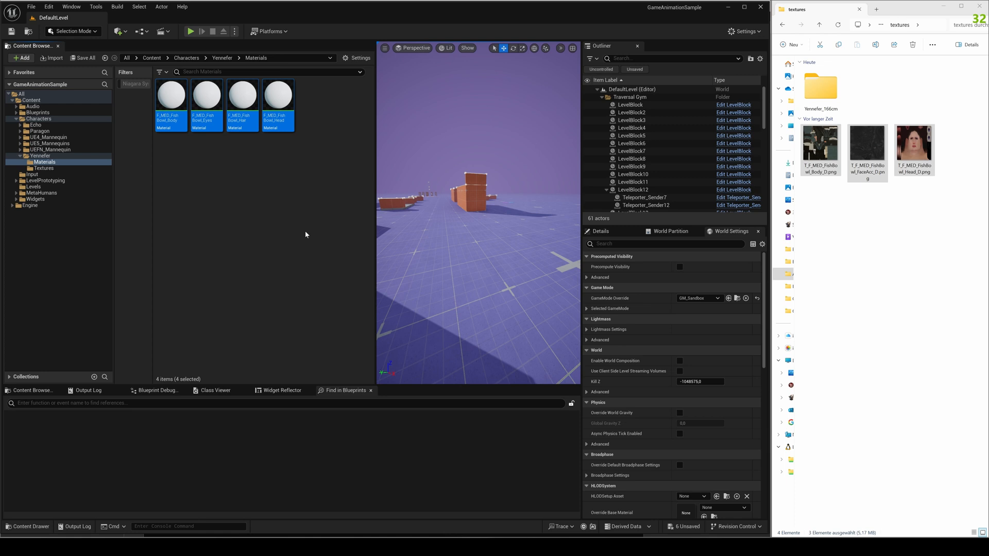
double_click(277, 94)
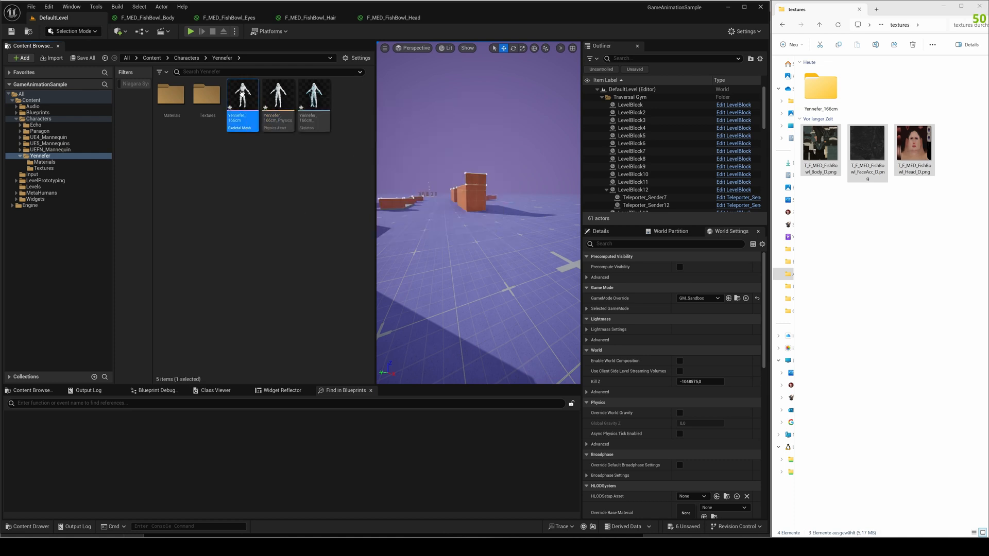
double_click(241, 94)
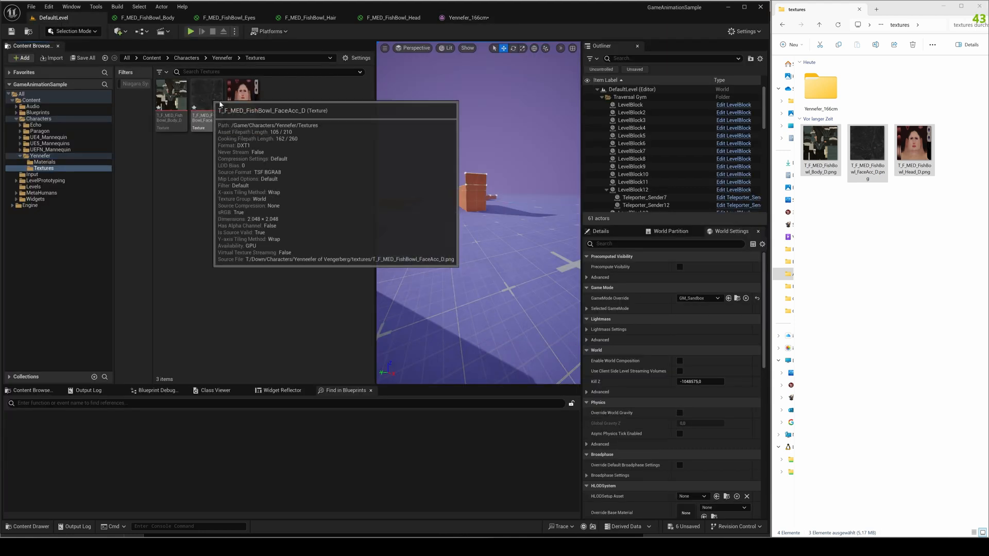
mouse_move(165, 91)
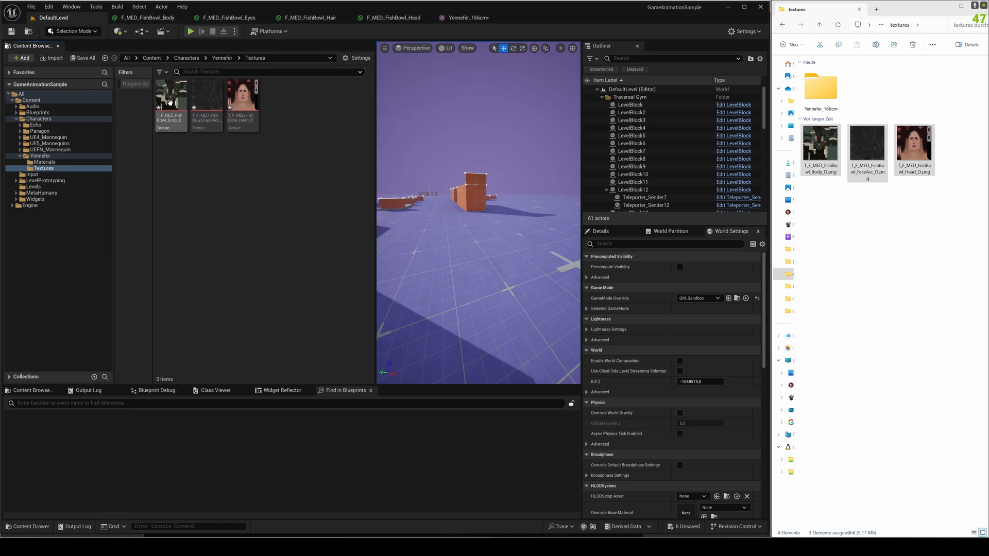
left_click(148, 18)
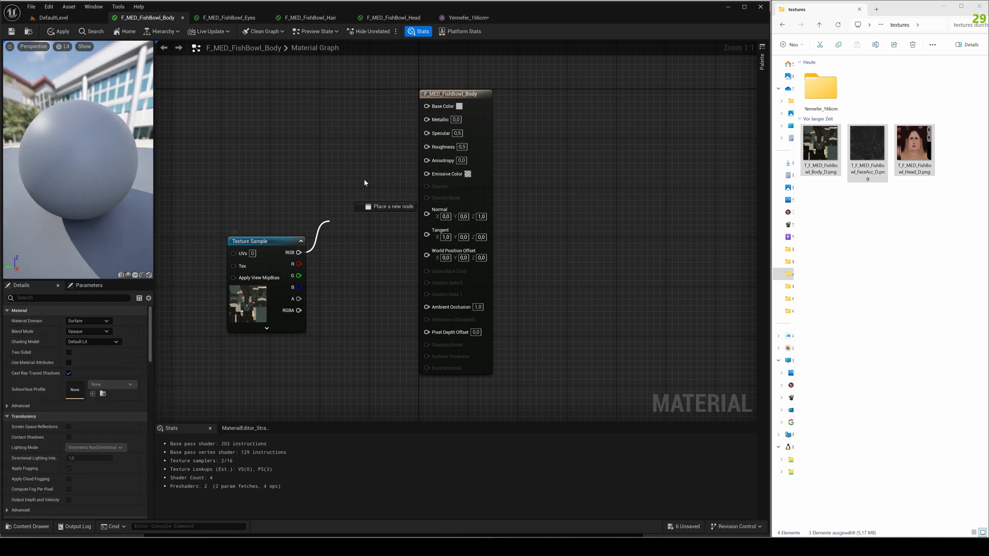
- Feed the body texture into Base Color, apply, and close the finished body material
left_click(58, 31)
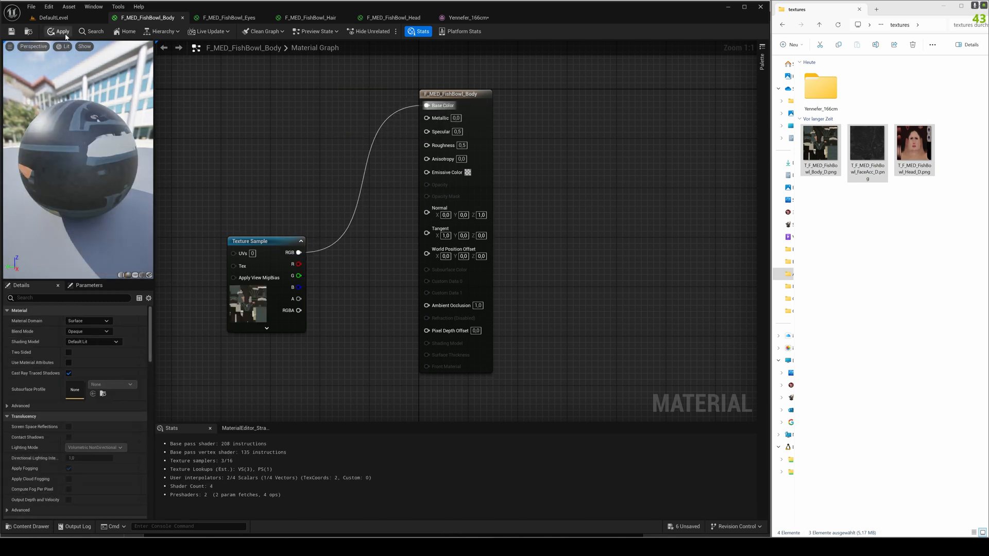
left_click(60, 31)
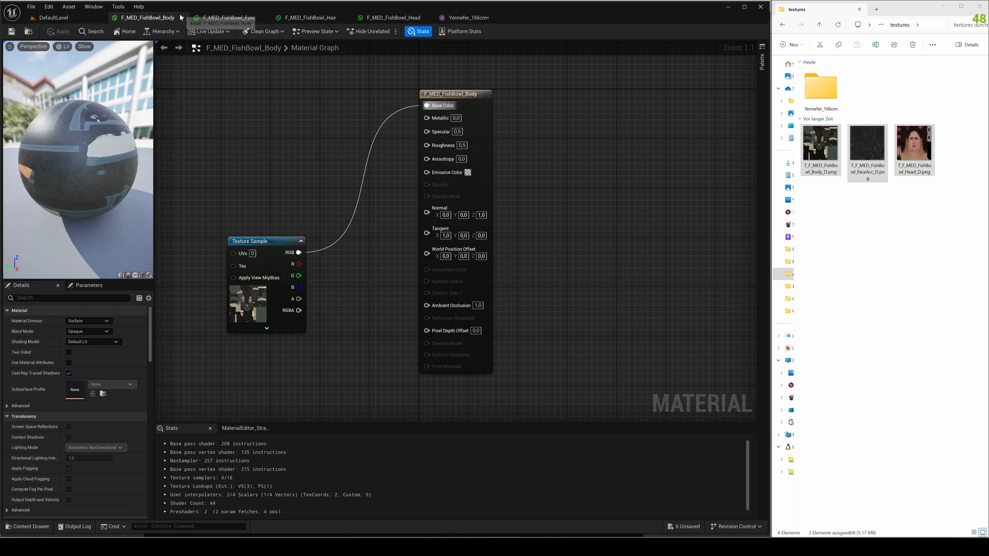
left_click(384, 18)
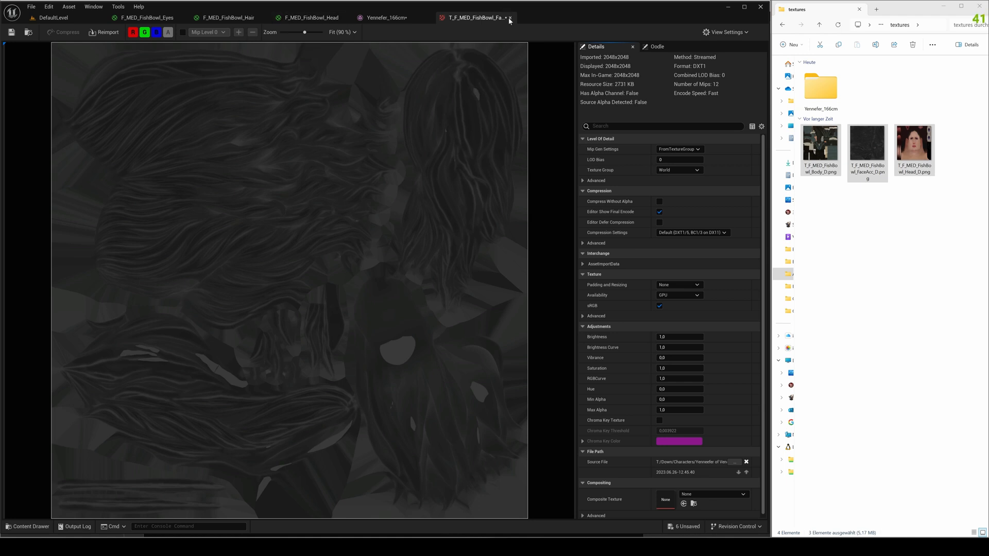
left_click(385, 17)
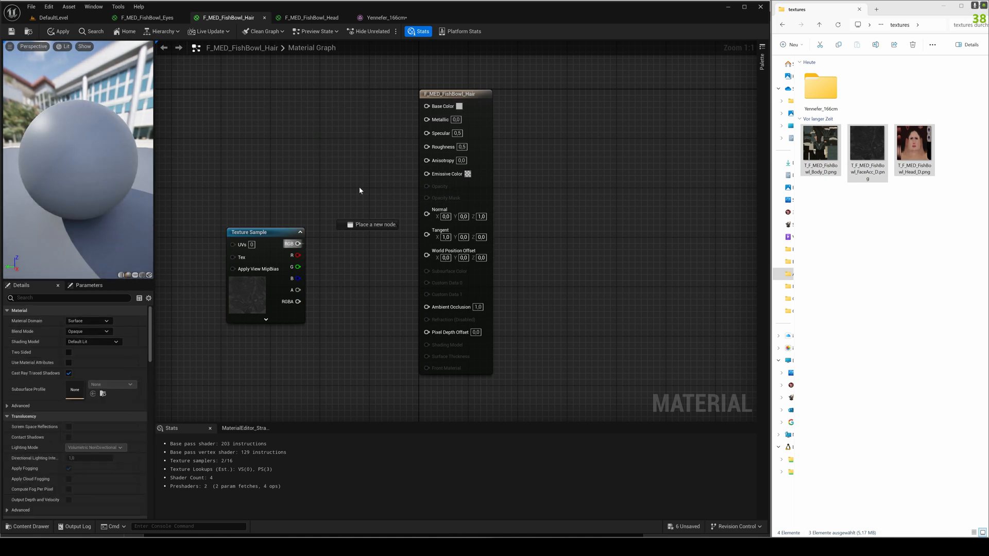
- Connect the hair texture to Base Color, apply and save the hair material
left_click_drag(298, 244, 427, 105)
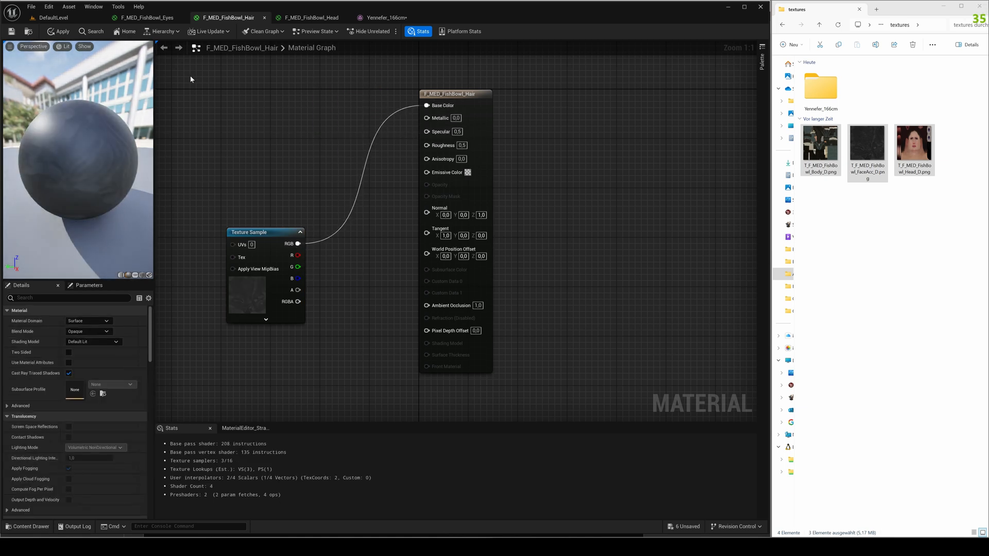
left_click(11, 32)
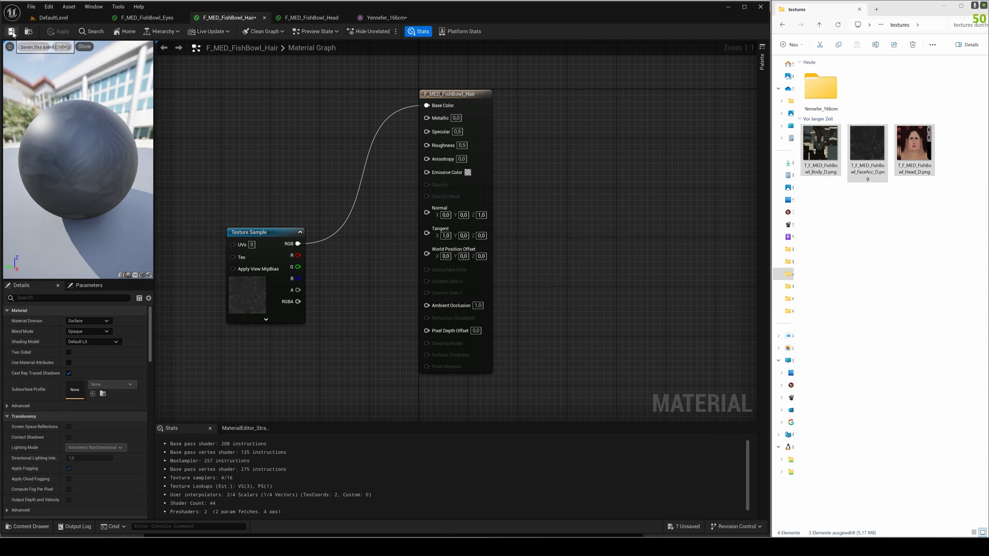
left_click(384, 18)
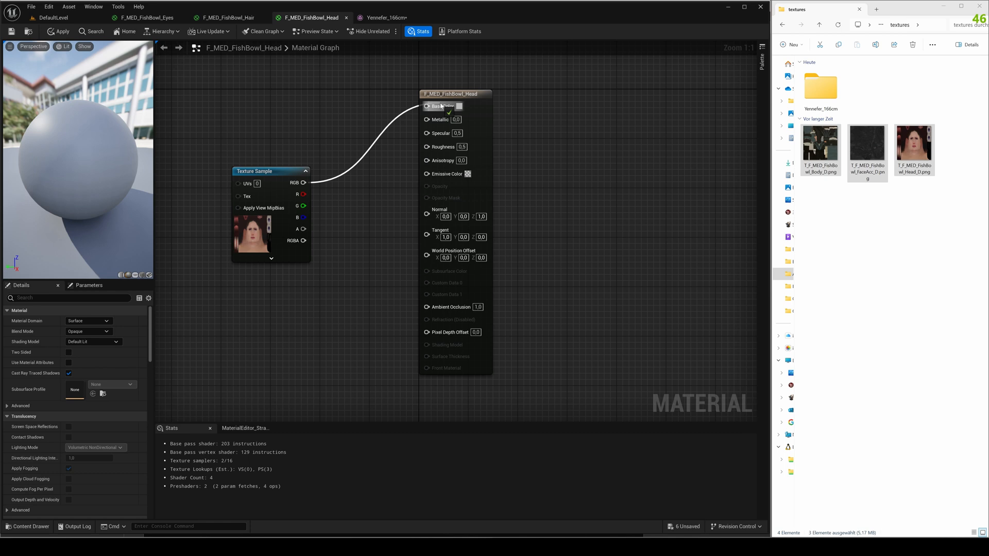
- Apply the head material, then wire T_F_MED_FishBowl_Head_D into the eyes material's Base Color and save it
left_click(57, 31)
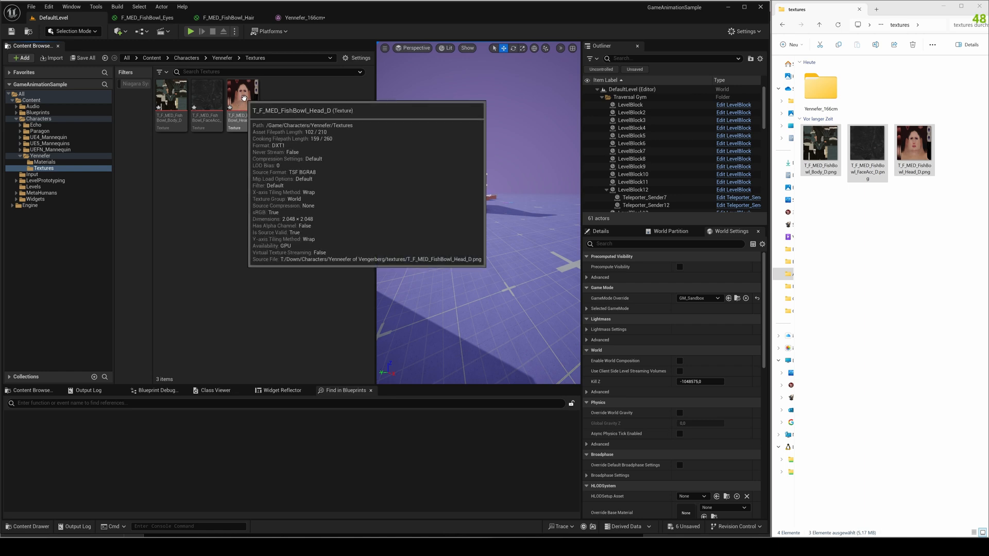
left_click(241, 95)
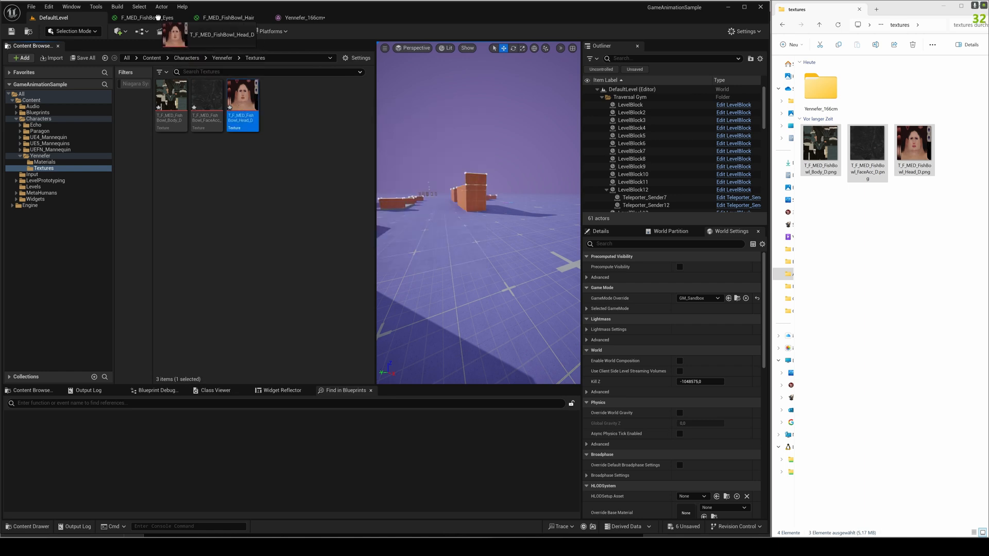
left_click(147, 17)
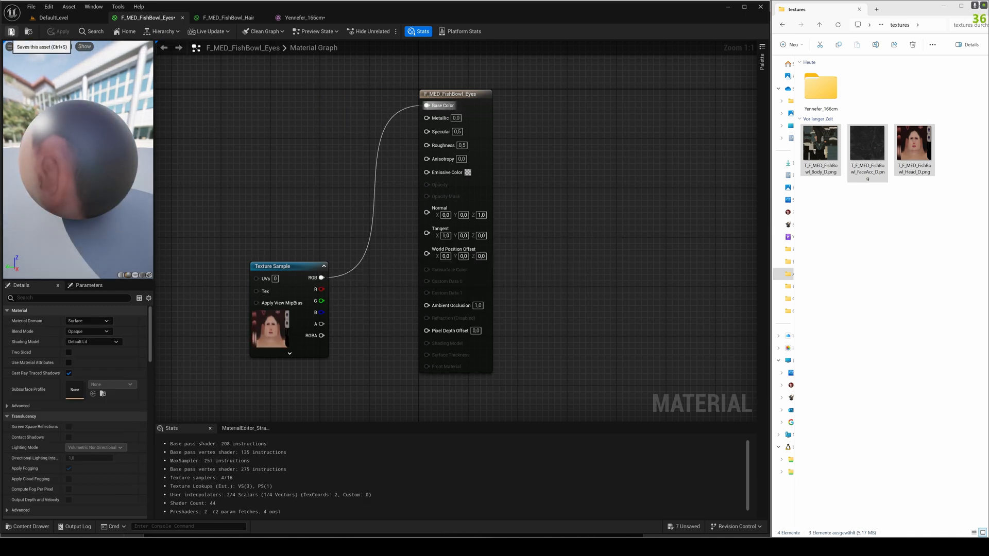
left_click(303, 18)
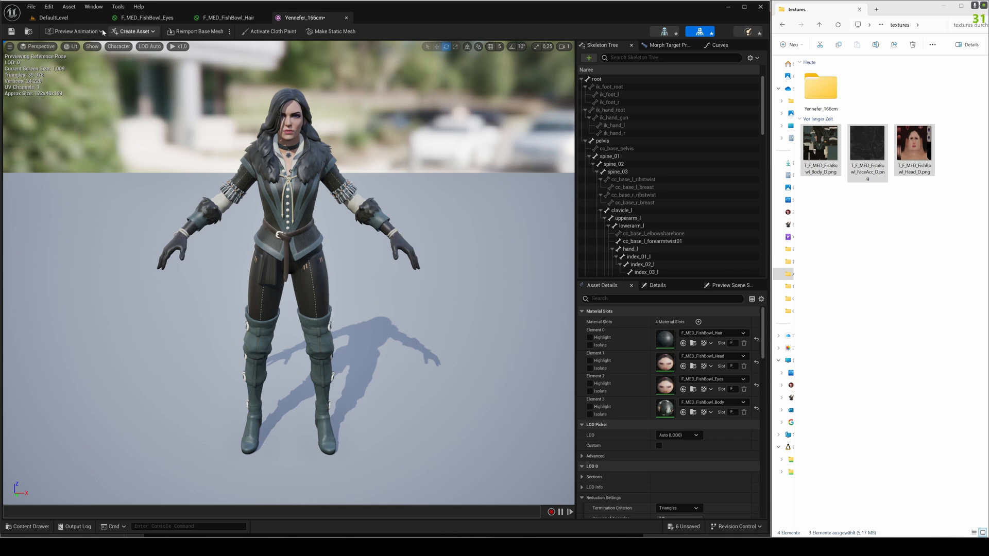
mouse_move(183, 17)
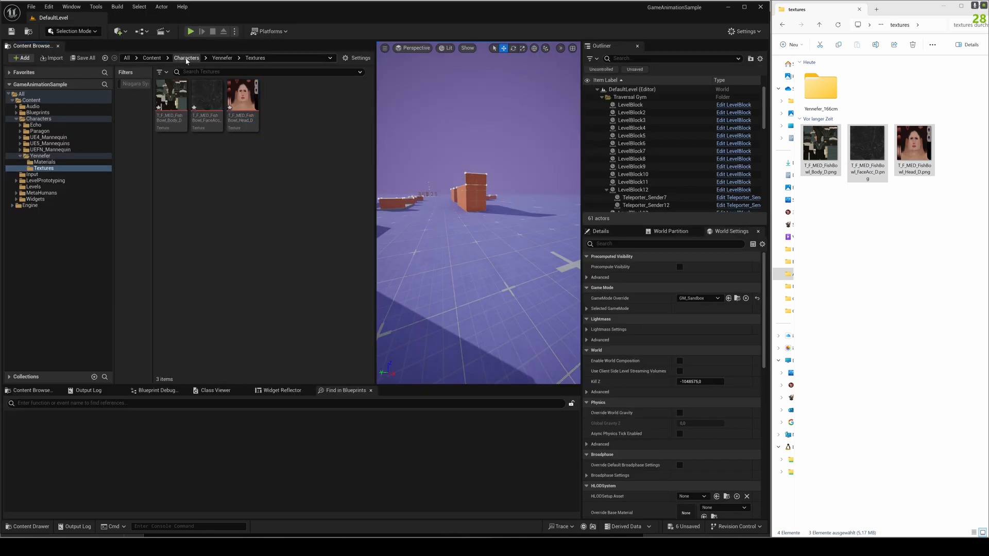
- Navigate back up to the Characters folder in the Content Browser
left_click(187, 58)
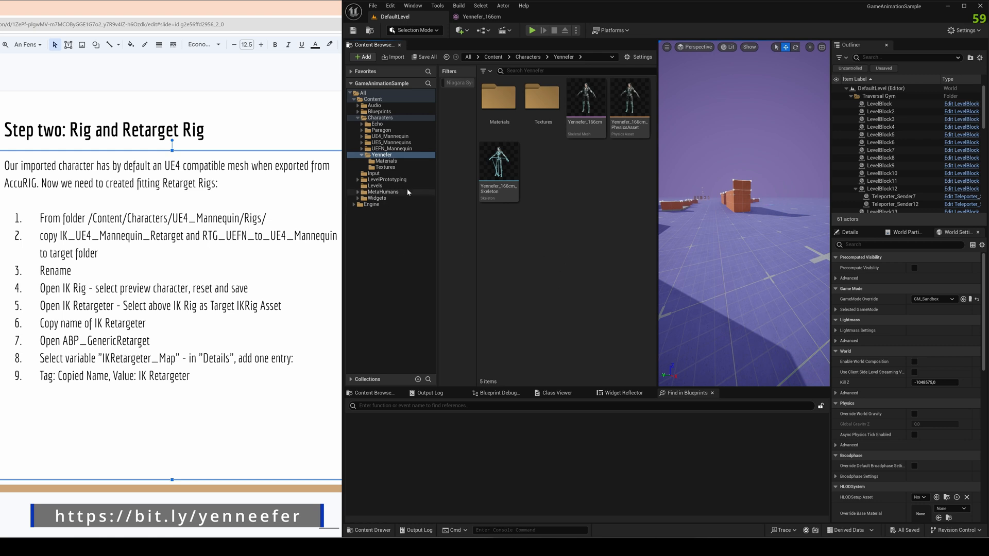
- Copy IK_UE4_Mannequin_Retarget and RTG_UEFN_to_UE4_Mannequin from UE4_Mannequin/Rigs into Yennefer and start renaming the IK rig
left_click(363, 136)
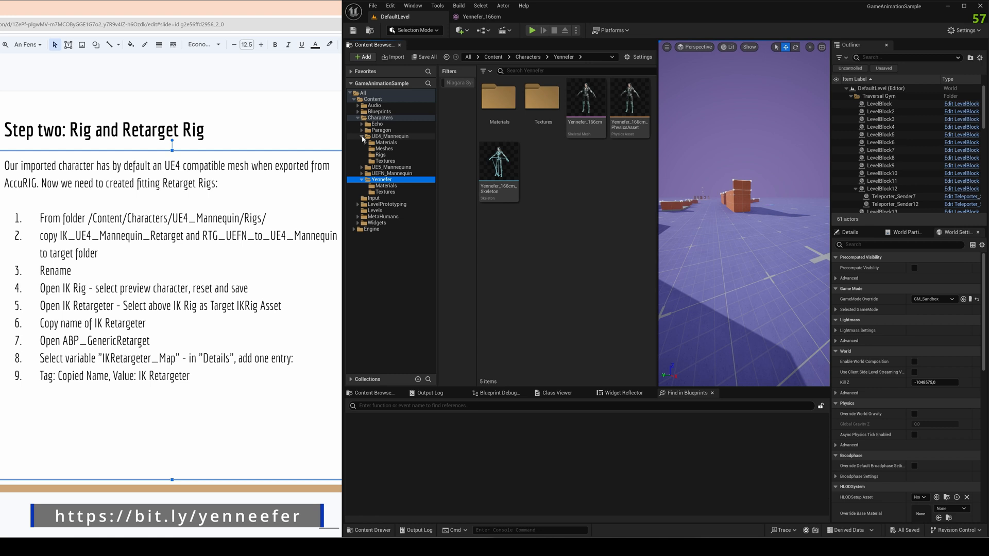
left_click(380, 155)
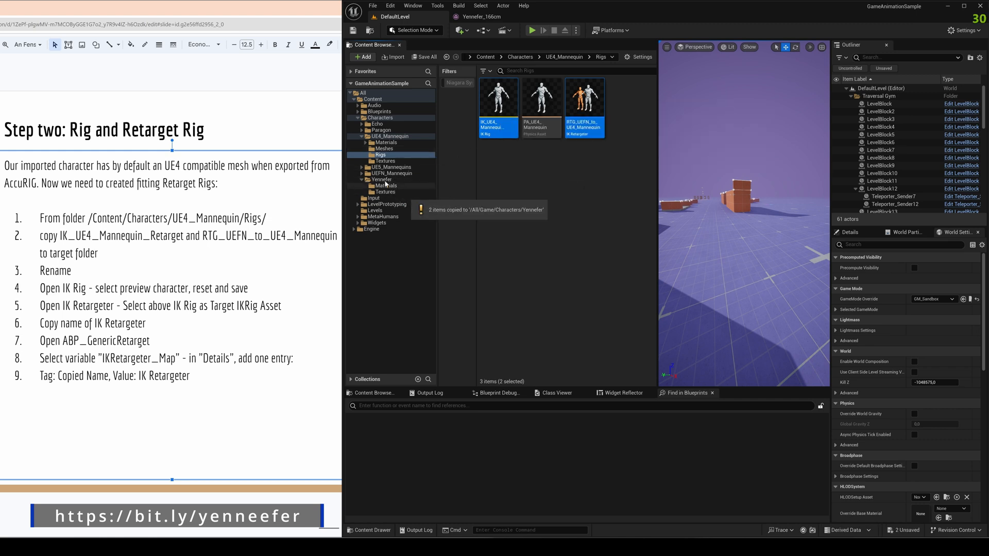
left_click(381, 179)
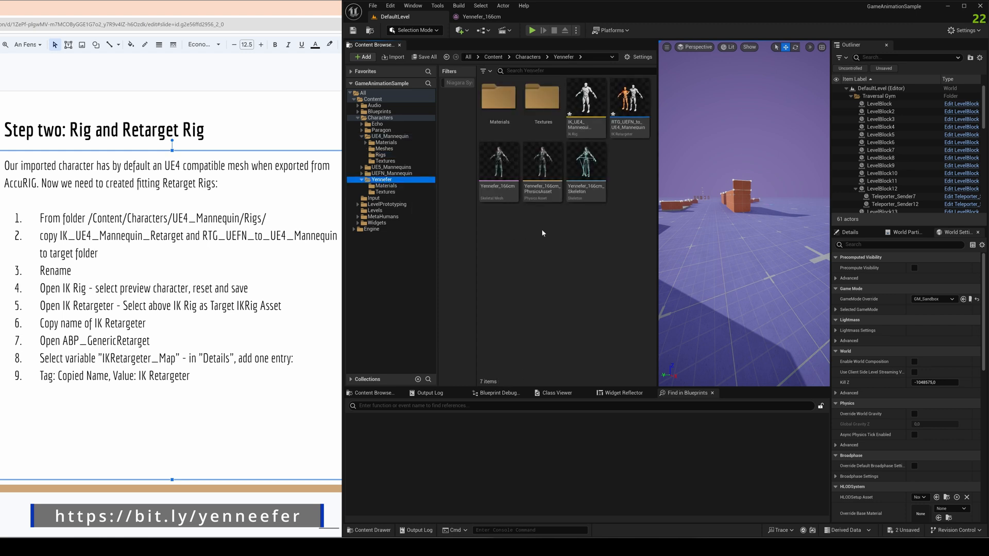
left_click(585, 98)
type("IK_Y_Retarget")
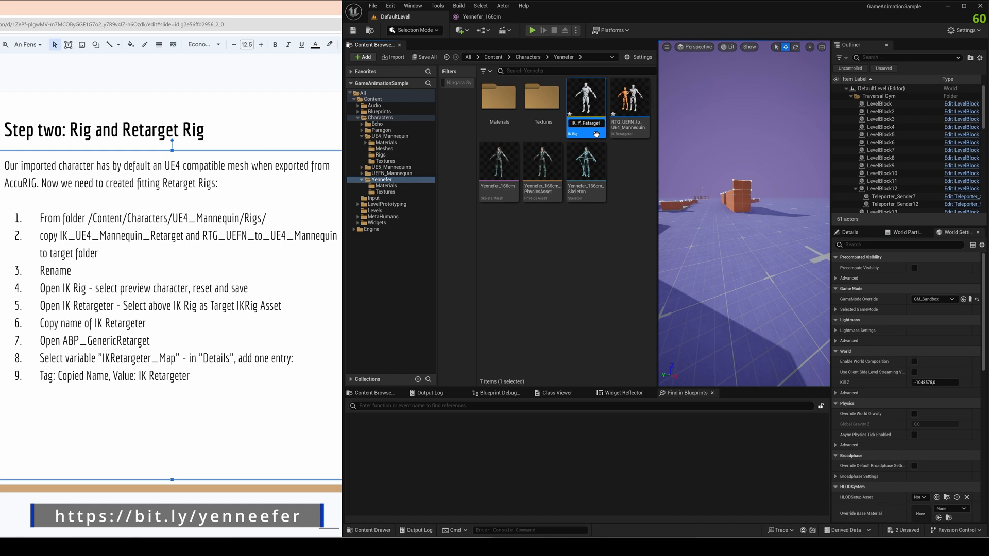
mouse_move(628, 98)
type("ennefer")
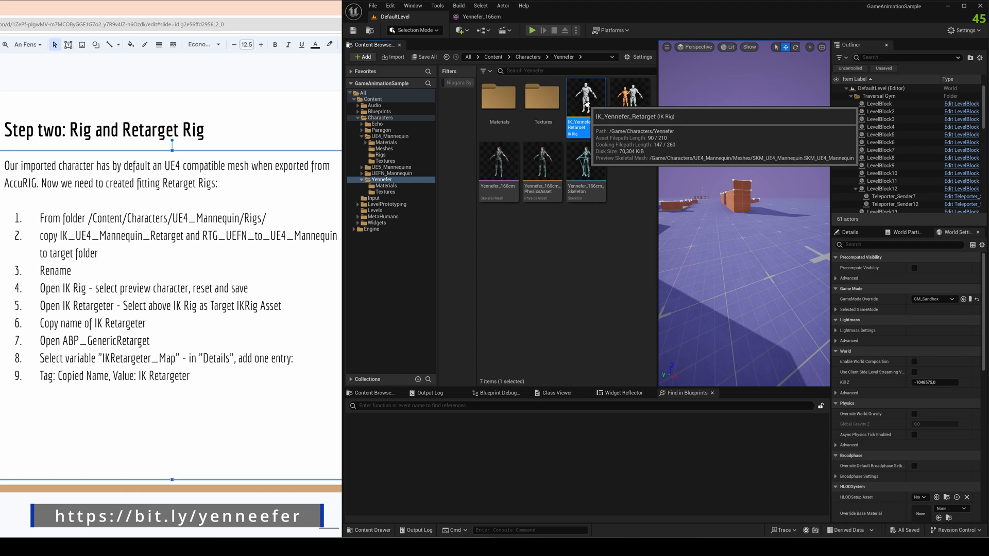
- Open IK_Yennefer_Retarget and set its Preview Skeletal Mesh to Yennefer_166cm
double_click(577, 95)
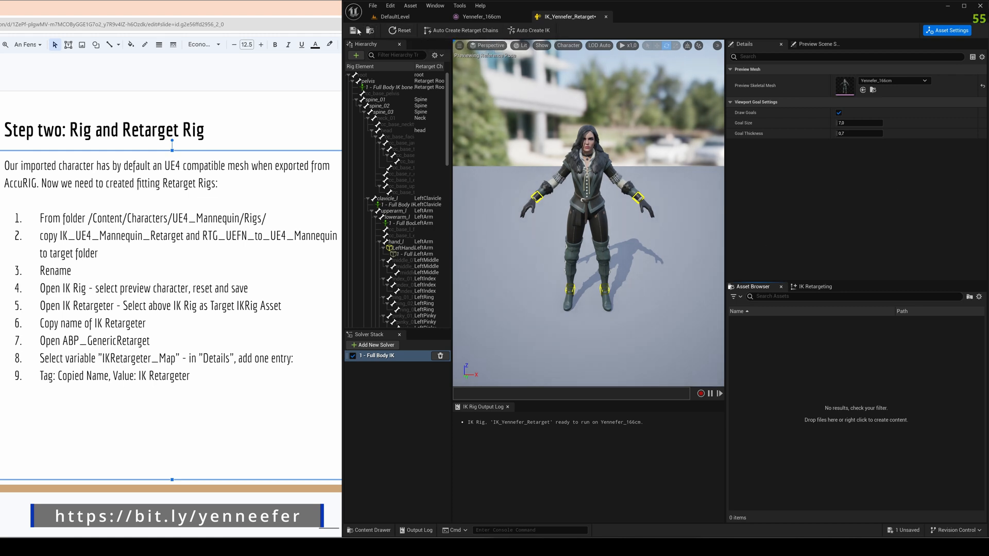
left_click(481, 17)
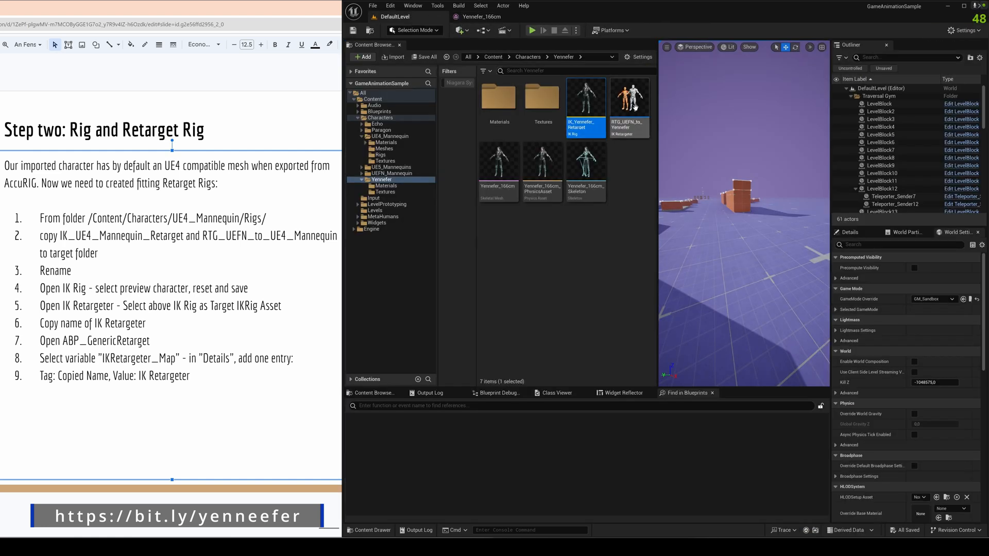
- In RTG_UEFN_to_Yennefer, set Target IKRig Asset to IK_Yennefer_Retarget via a 'yenn' search
double_click(628, 97)
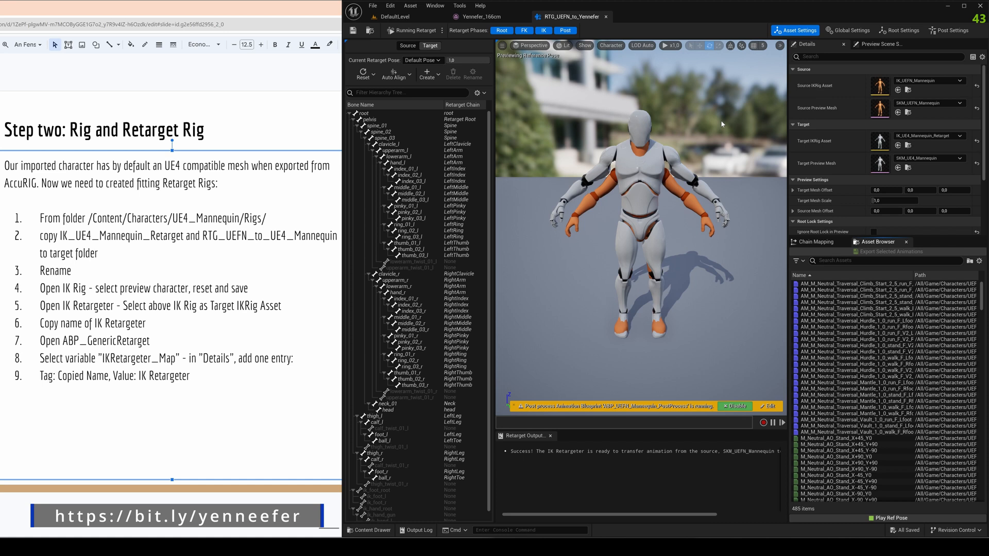
left_click(968, 136)
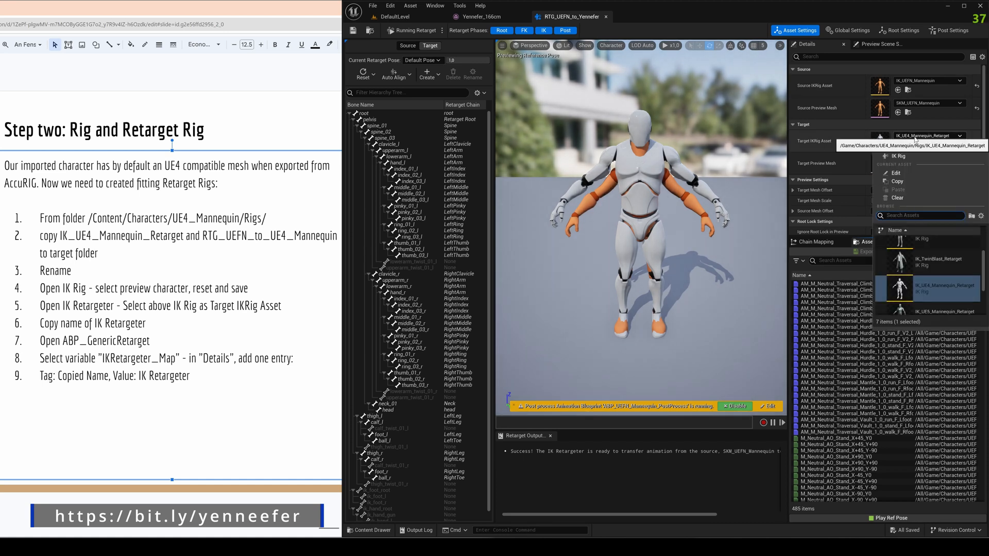
type("yenn")
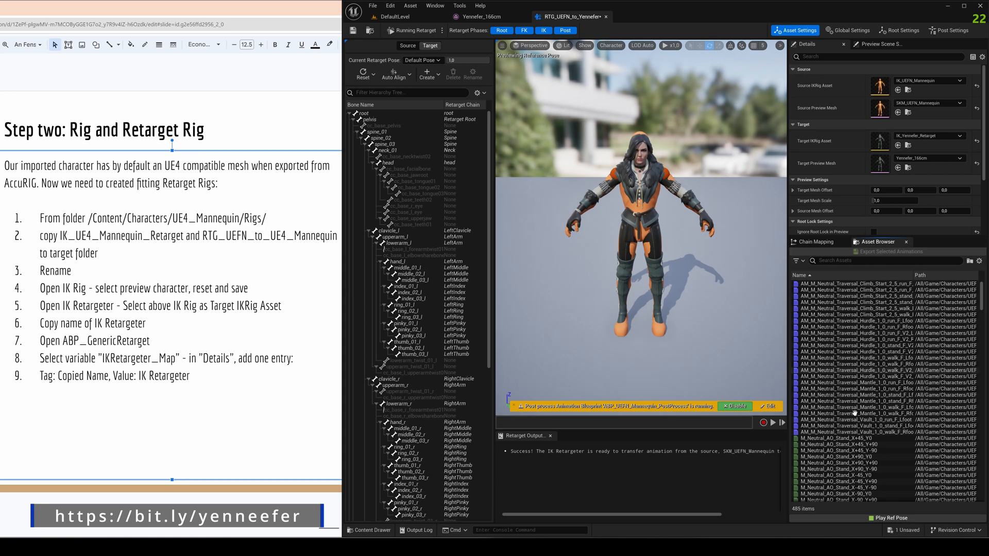
left_click(841, 444)
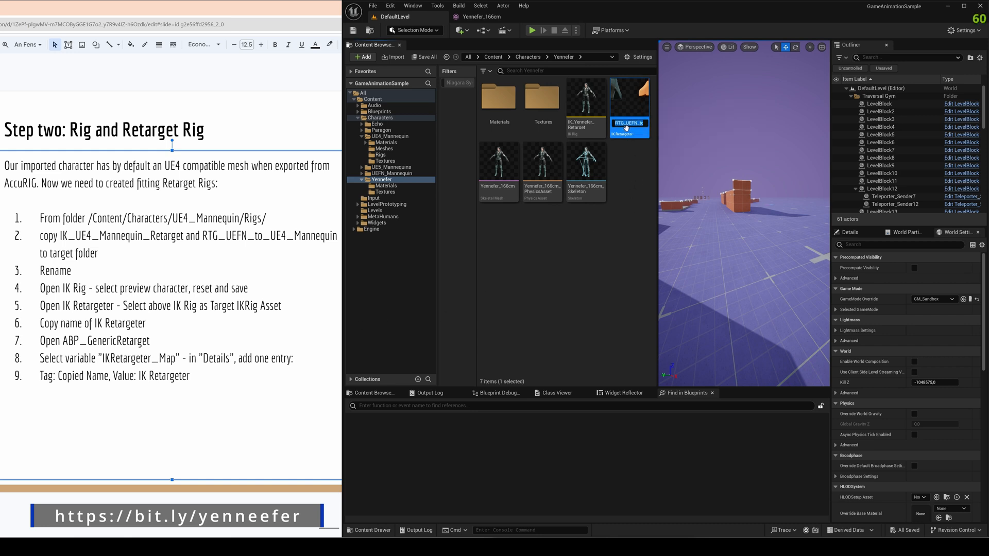
- Finish the retargeter rename, then find and open ABP_GenericRetarget in Content/Blueprints via a 'gene' search
right_click(629, 123)
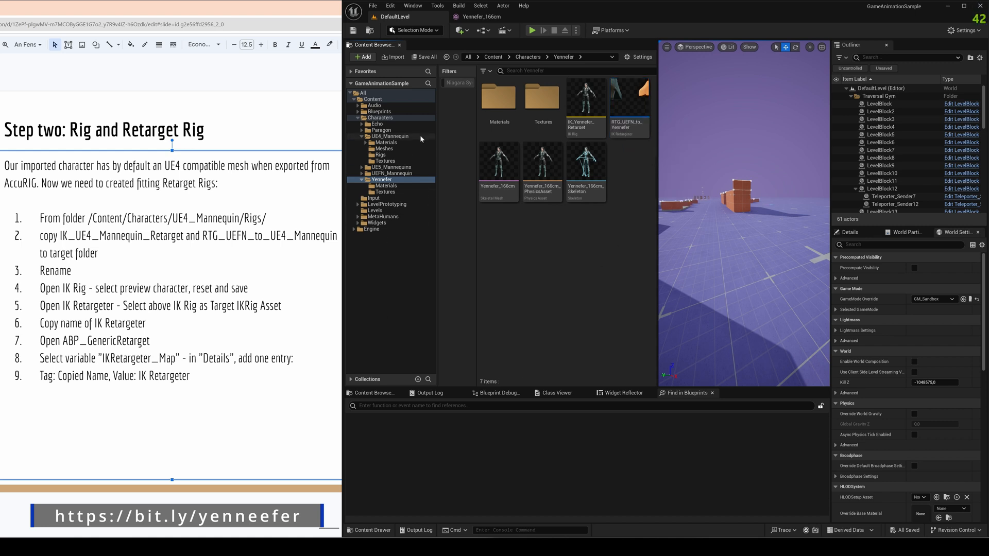
left_click(380, 111)
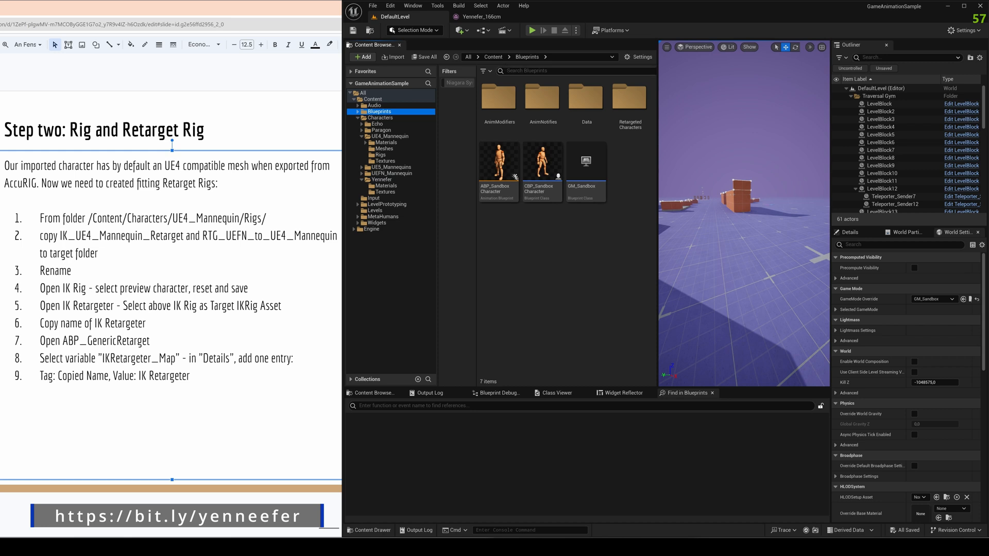
type("gener")
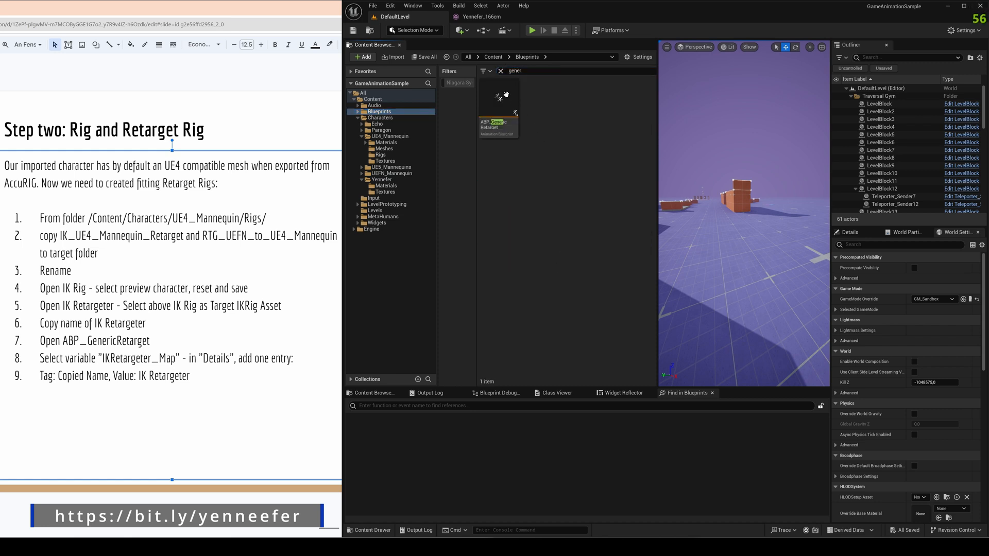
double_click(498, 113)
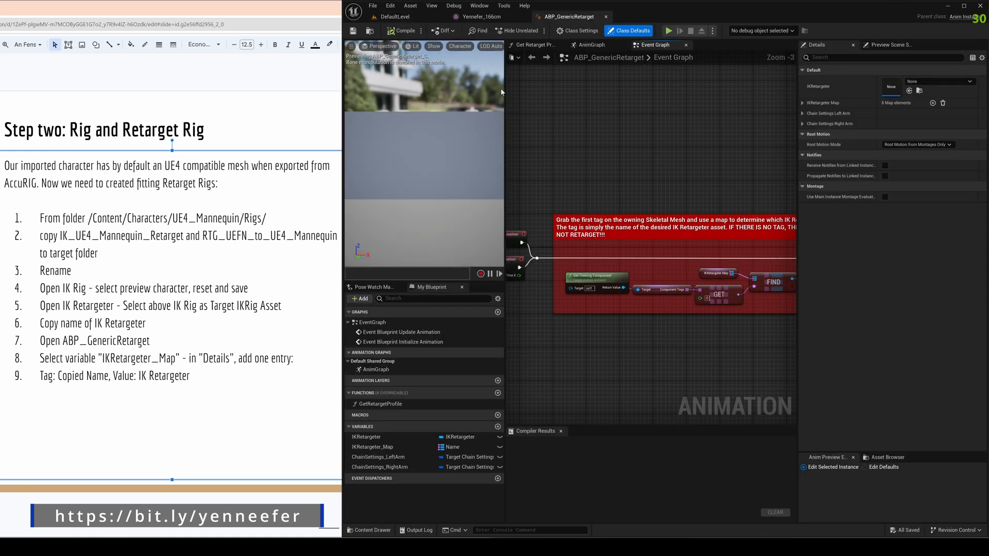
- Add an IKRetargeter_Map entry keyed RTG_UEFN_to_Yennefer pointing to the Yennefer retargeter
left_click(372, 446)
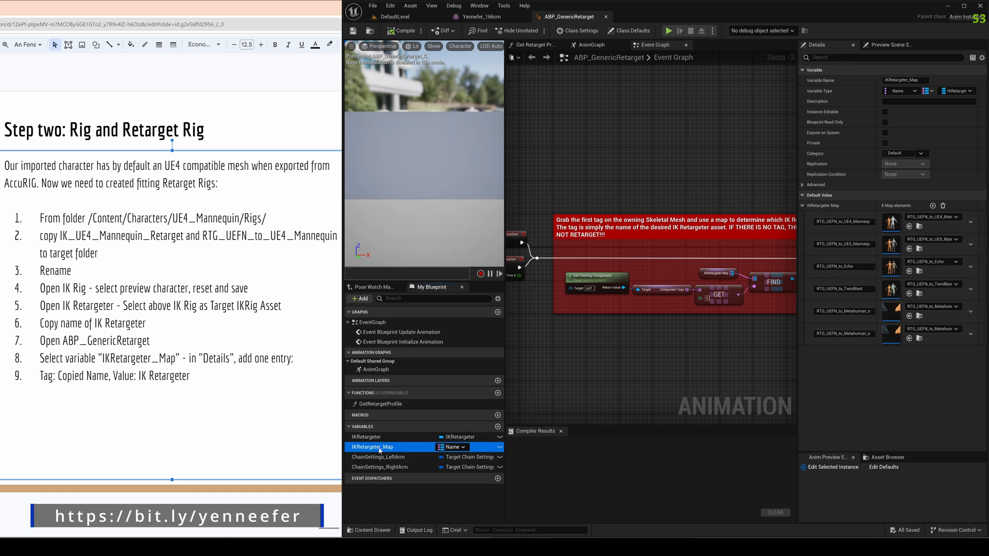
mouse_move(933, 206)
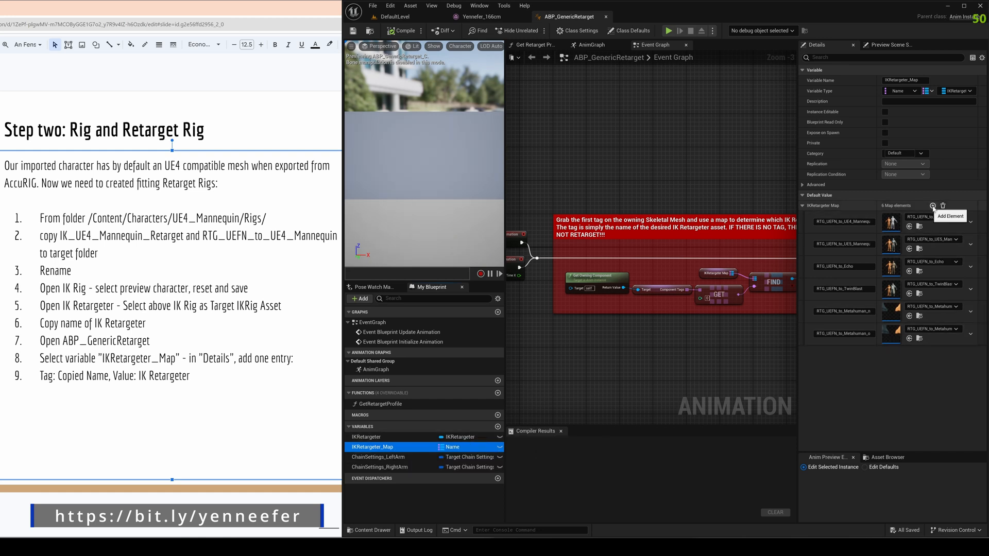
left_click(932, 205)
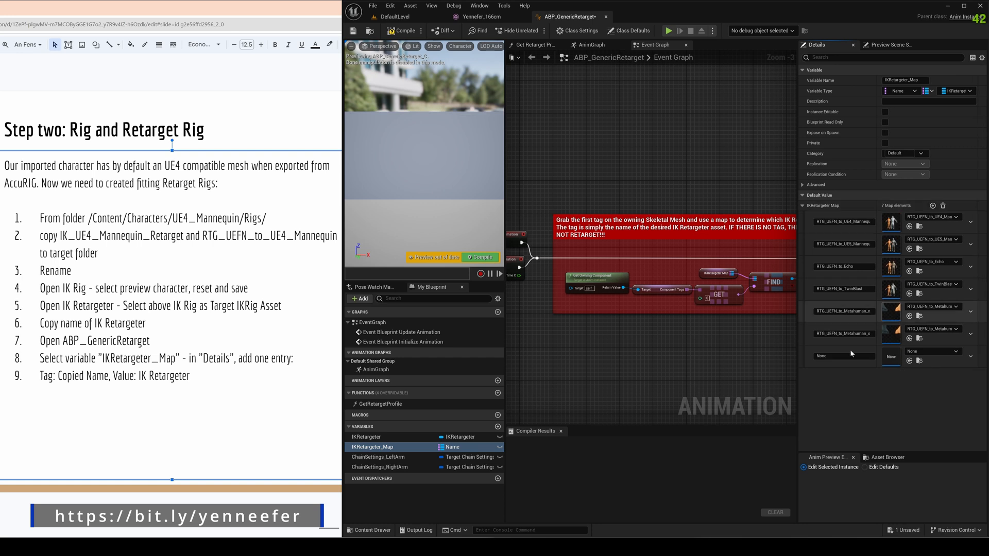
left_click(844, 356)
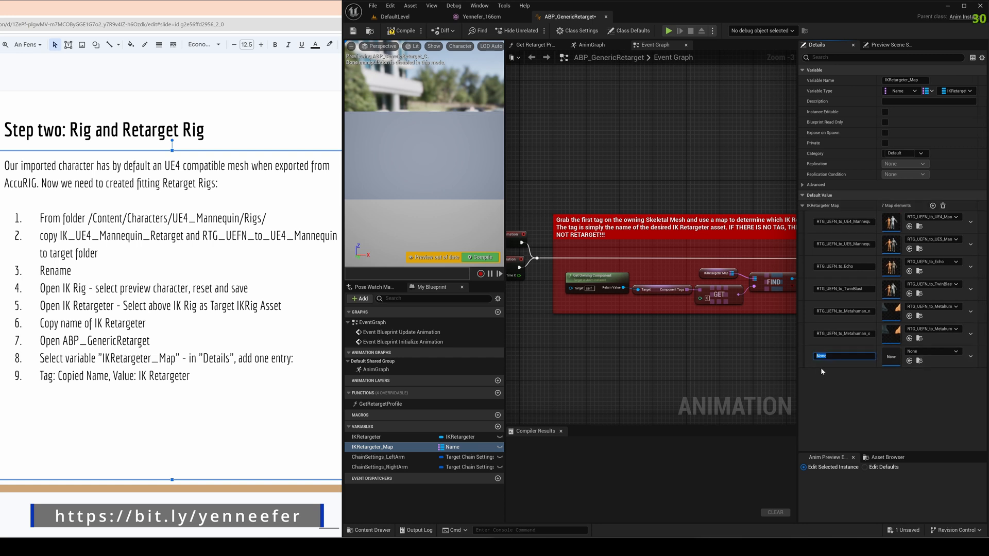
right_click(844, 355)
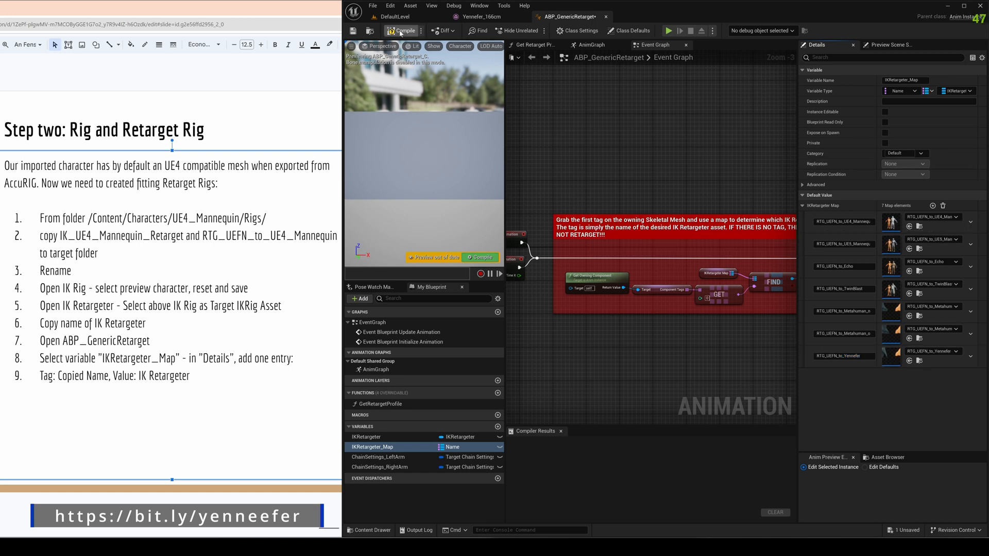
- Compile ABP_GenericRetarget and close the animation blueprint editor
left_click(404, 29)
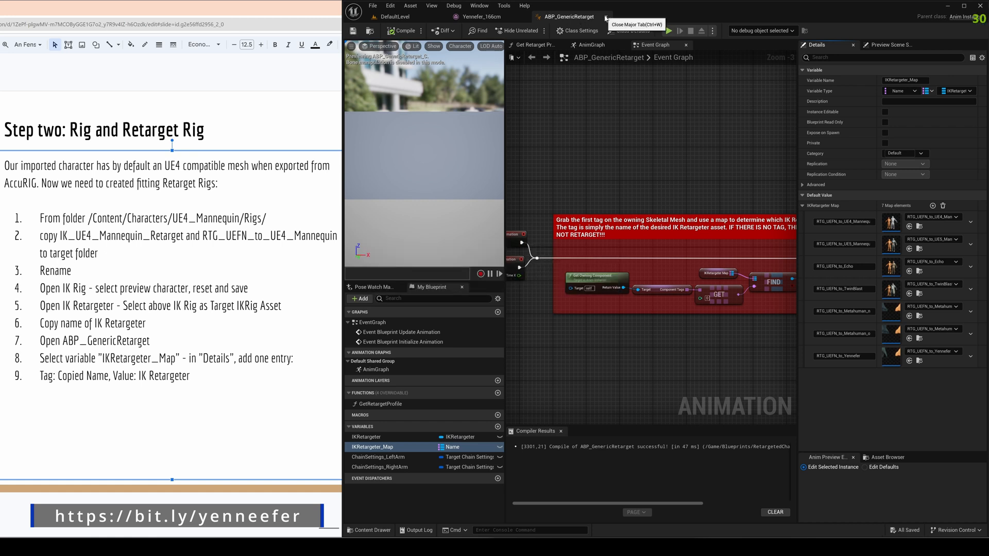
left_click(606, 17)
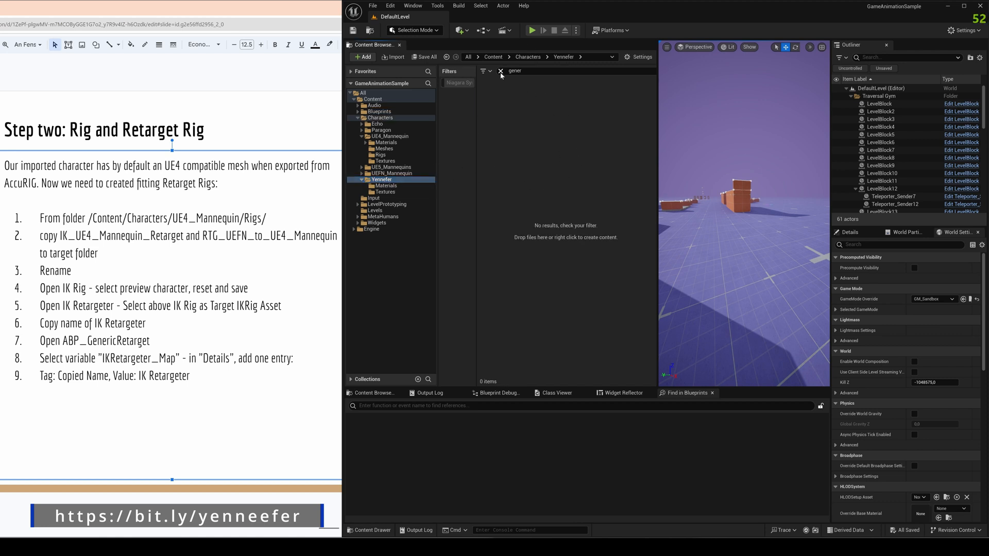
- Clear the search filter and navigate to Blueprints/RetargetedCharacters
left_click(501, 71)
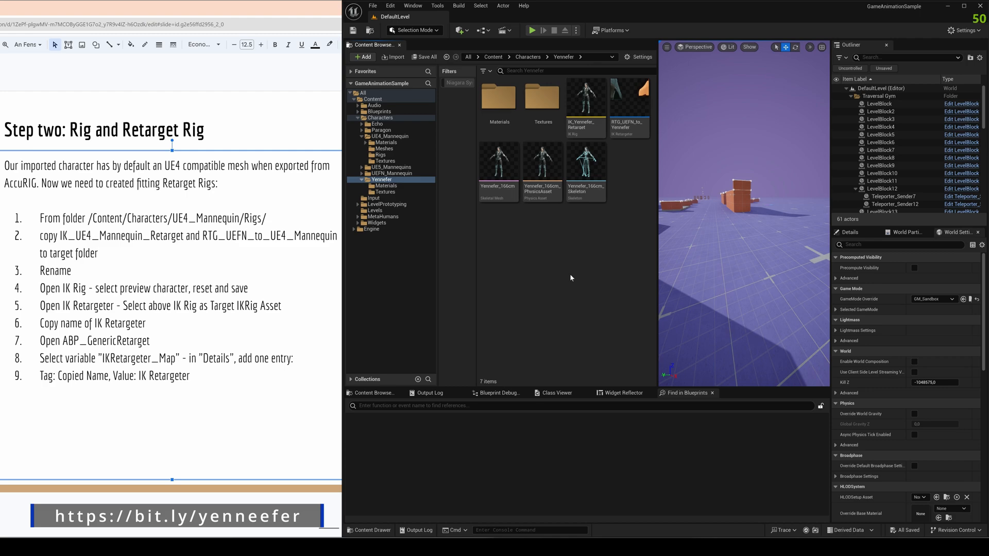
left_click(408, 111)
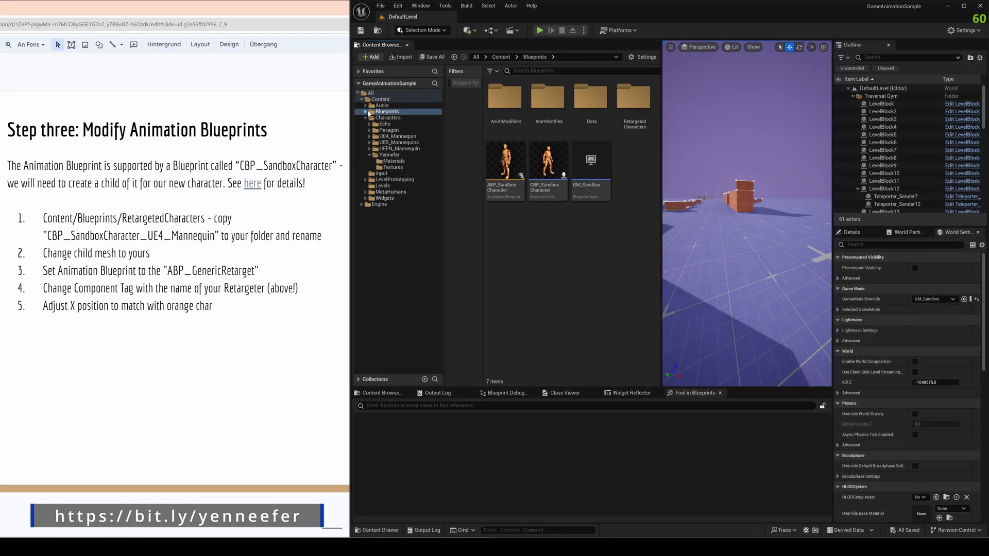
left_click(384, 130)
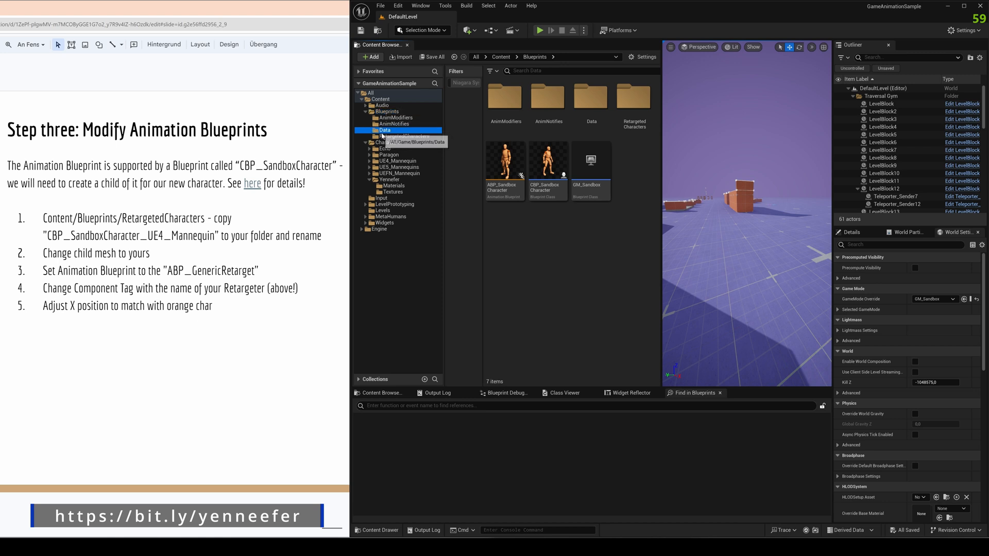
left_click(405, 136)
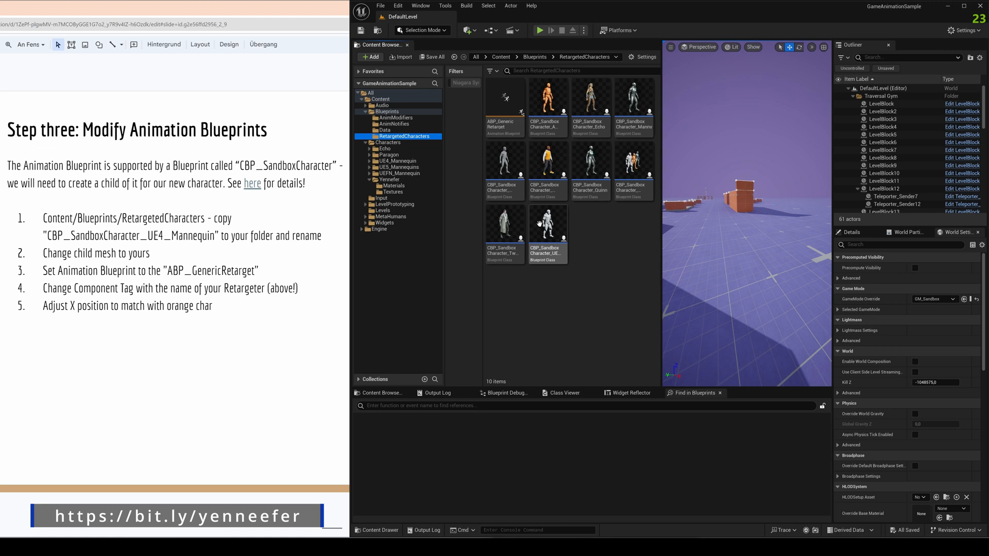
mouse_move(547, 220)
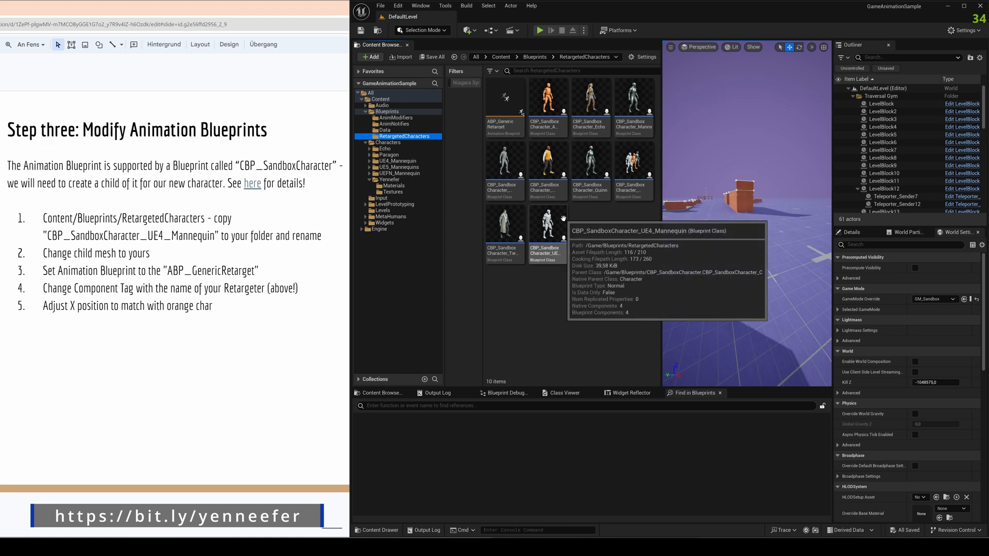
- Copy CBP_SandboxCharacter_UE4_Mannequin into the Yennefer folder and start renaming it CBP_SandboxCharacter_Yennefer
left_click(547, 223)
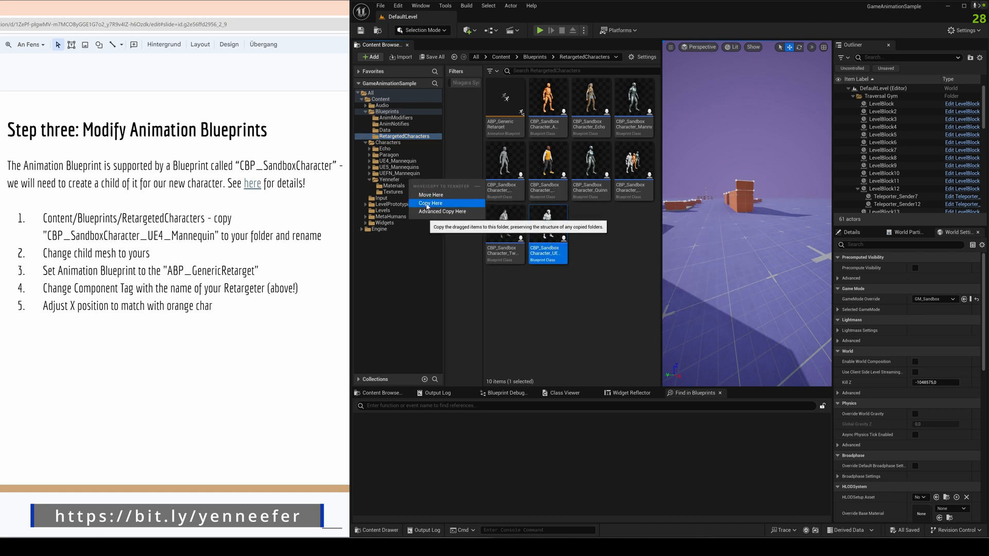
left_click(432, 203)
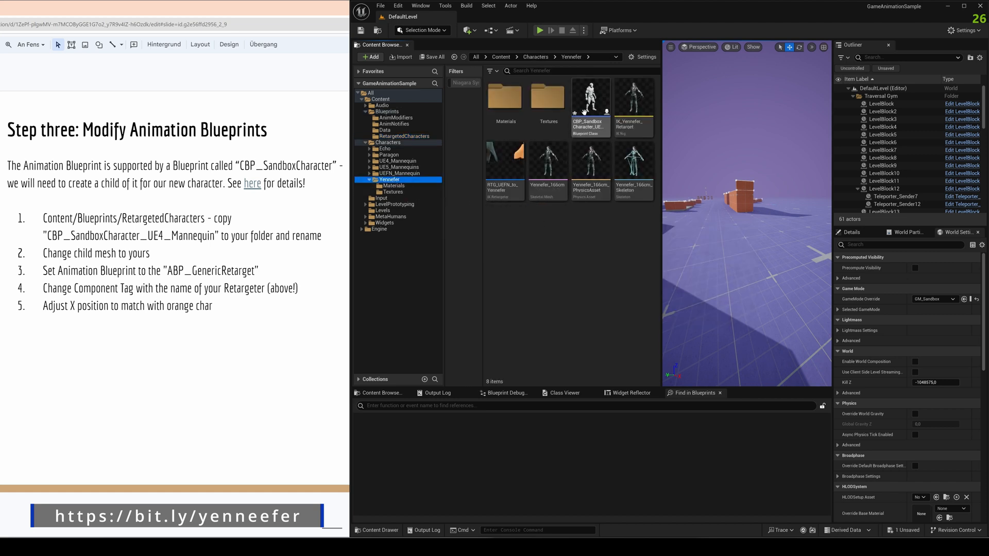
left_click(590, 98)
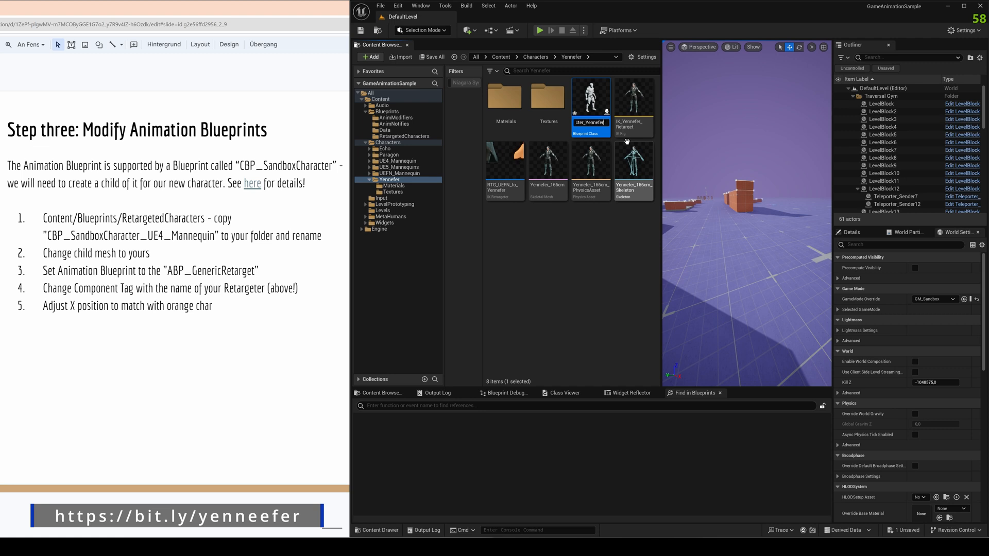
mouse_move(590, 101)
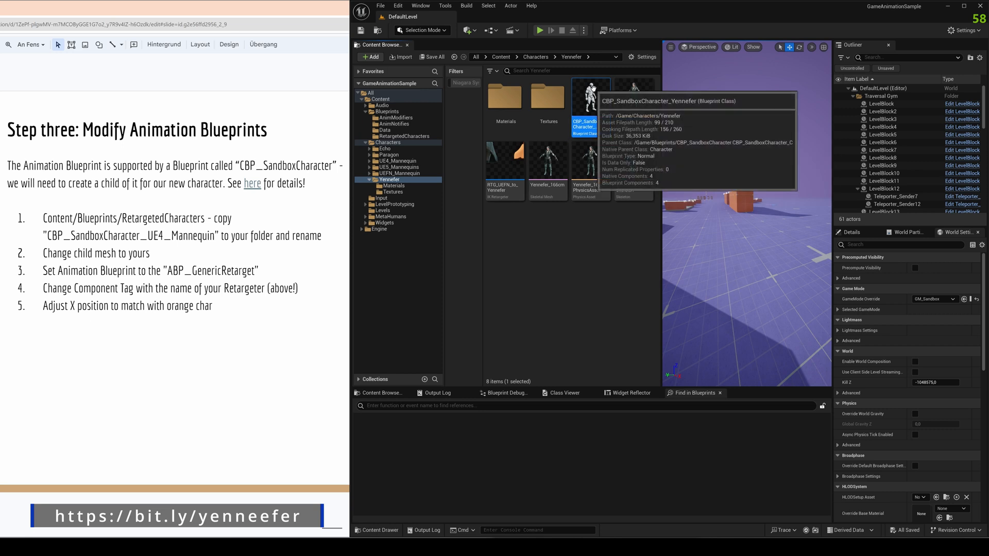
- In CBP_SandboxCharacter_Yennefer, set the SkeletalMesh component's asset to the Yennefer mesh and compile
double_click(583, 101)
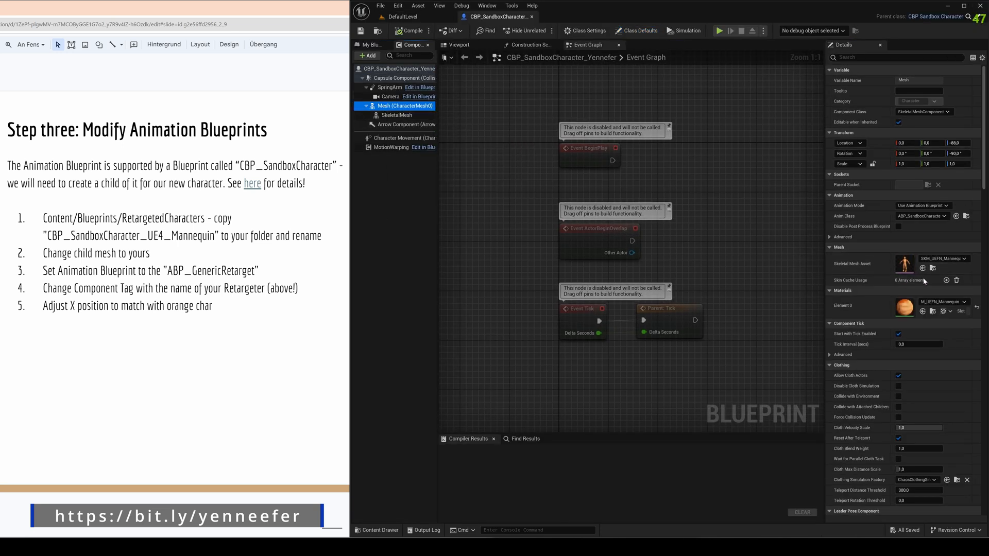
left_click(396, 114)
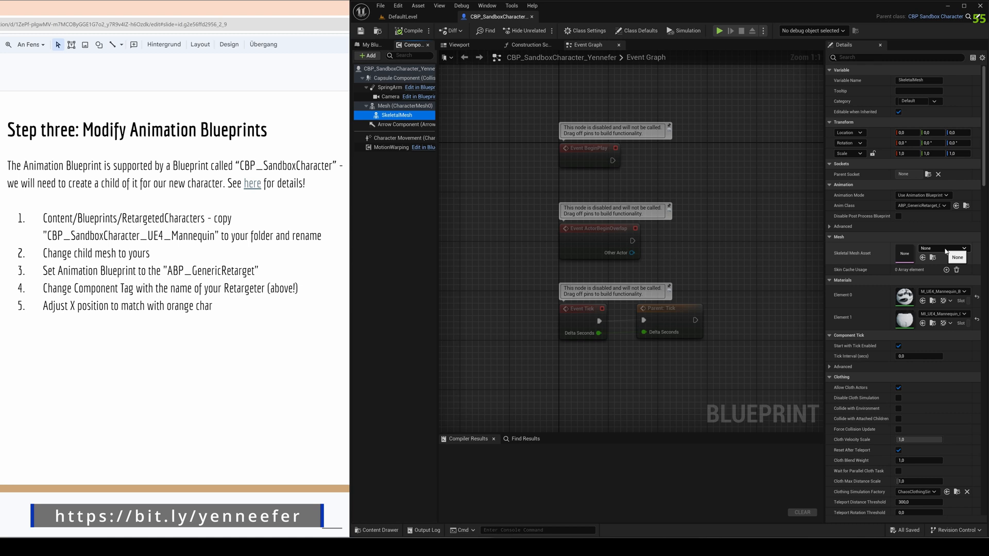
left_click(959, 254)
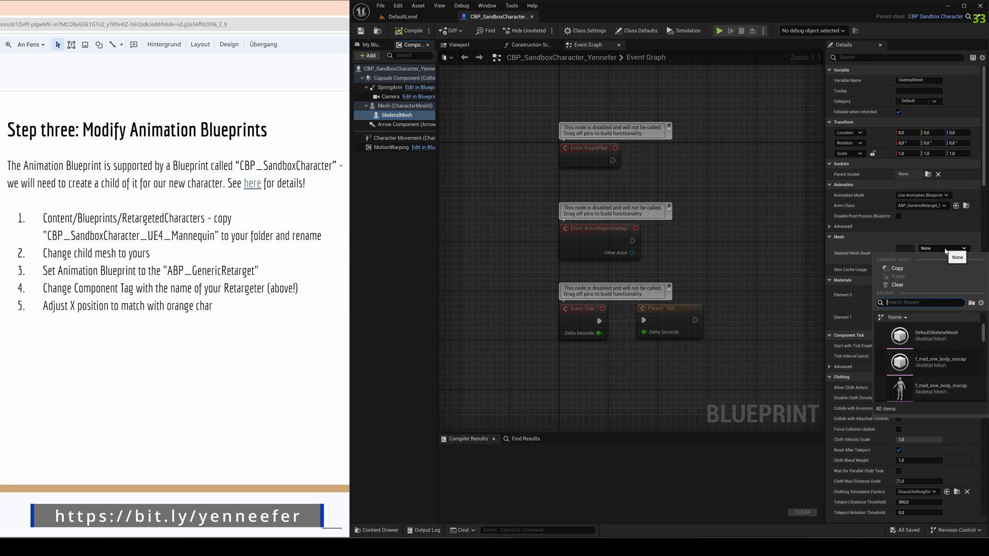
type("yenn")
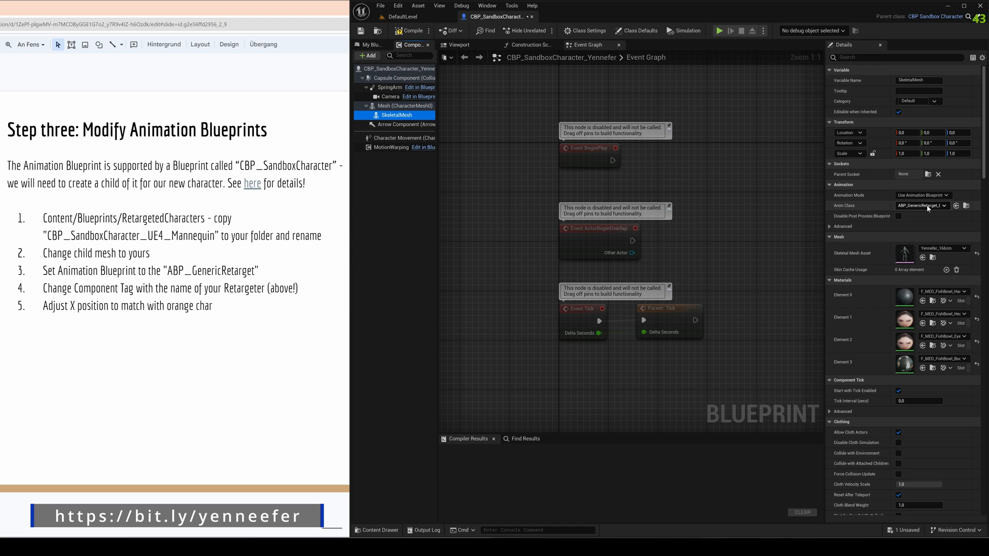
left_click(409, 30)
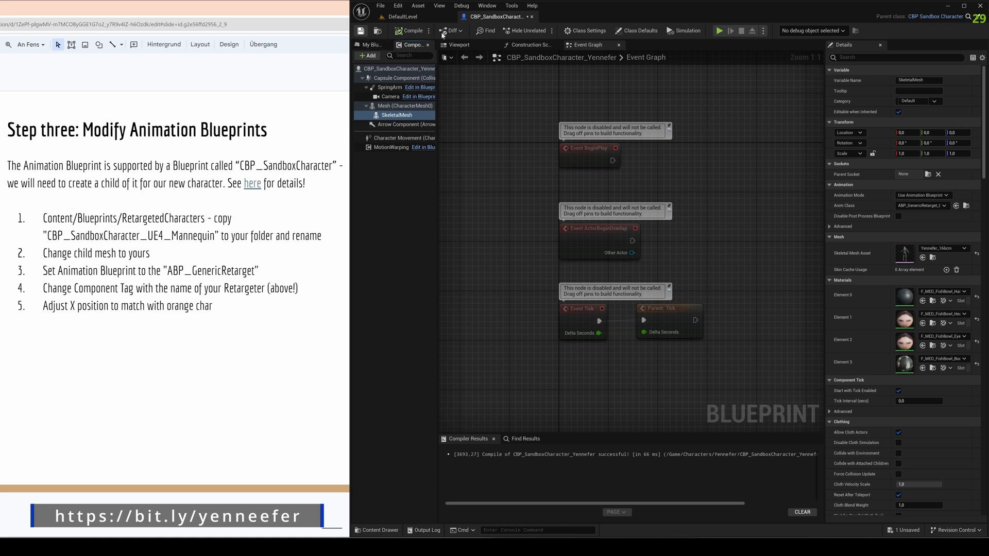
- Filter the mesh component's Details by 'tag' to locate Component Tags
left_click(896, 57)
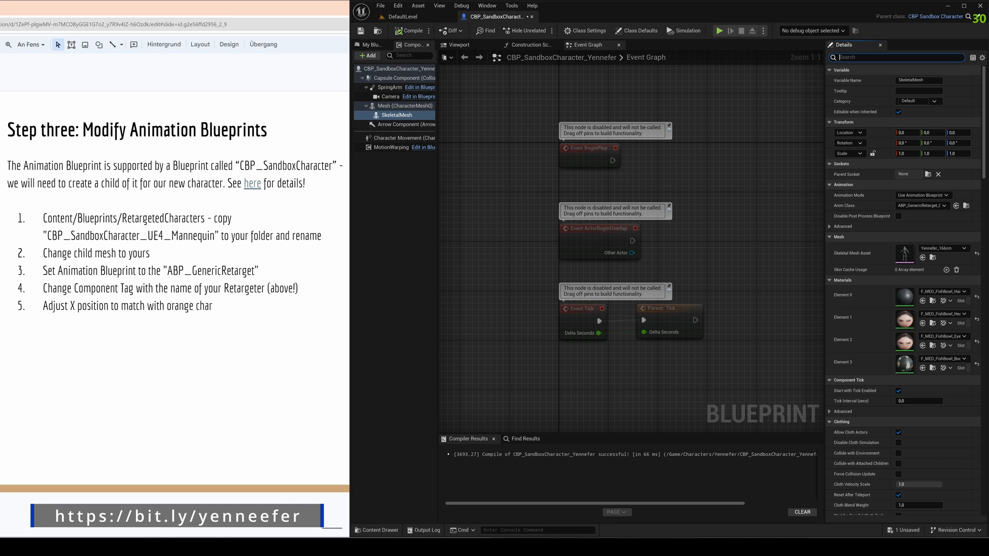
type("tag")
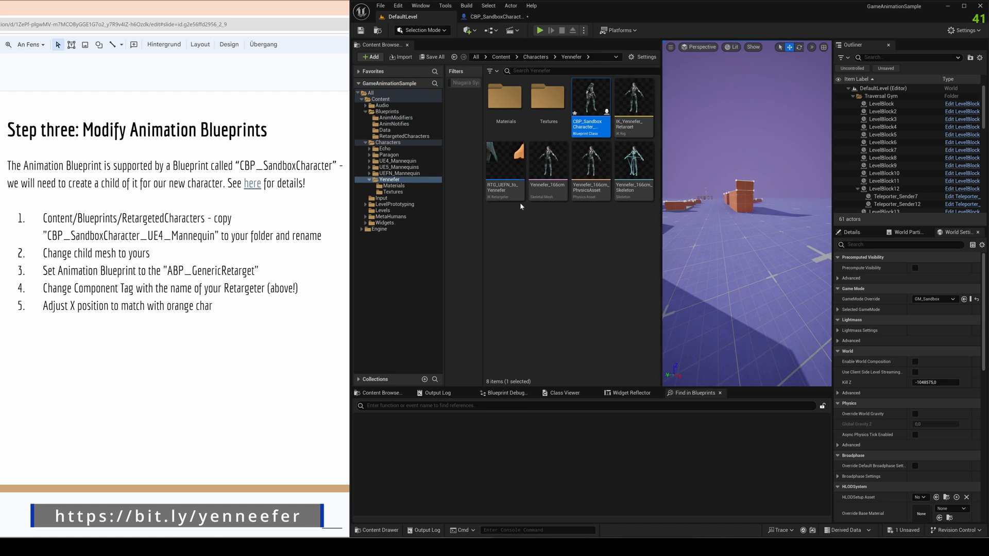
- Copy the retargeter name and set Component Tags index 0 to RTG_UEFN_to_Yennefer
left_click(505, 161)
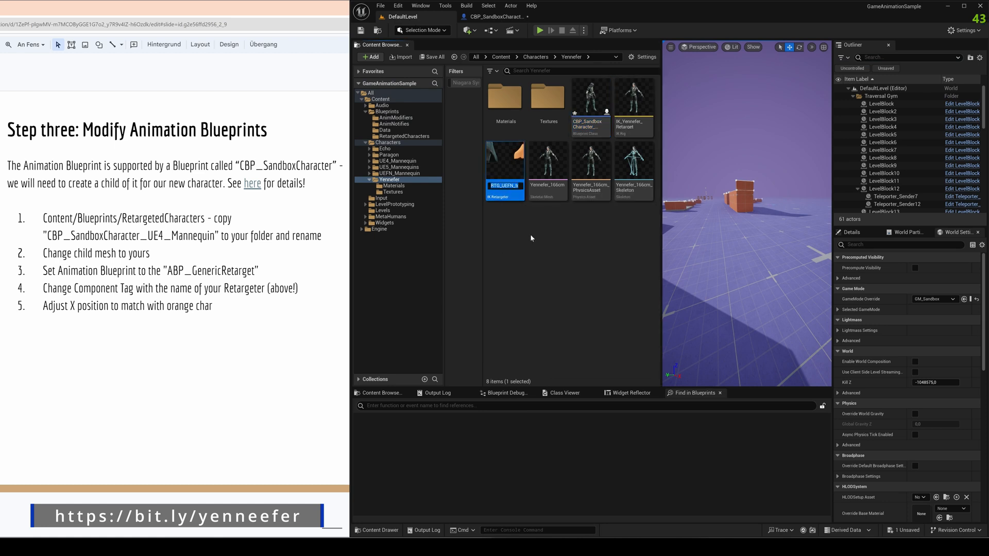
right_click(505, 187)
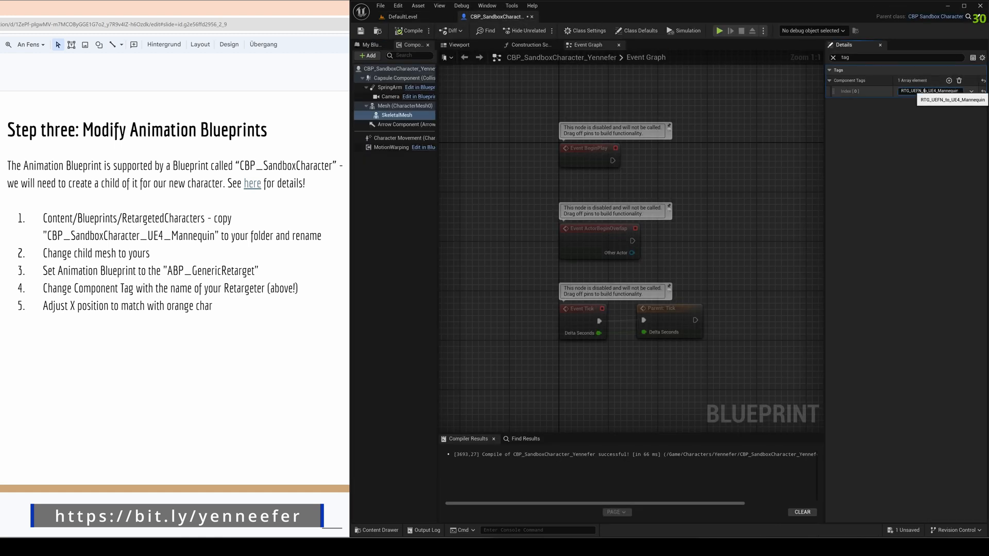
type("RTG_UEFN_to_Yennefer")
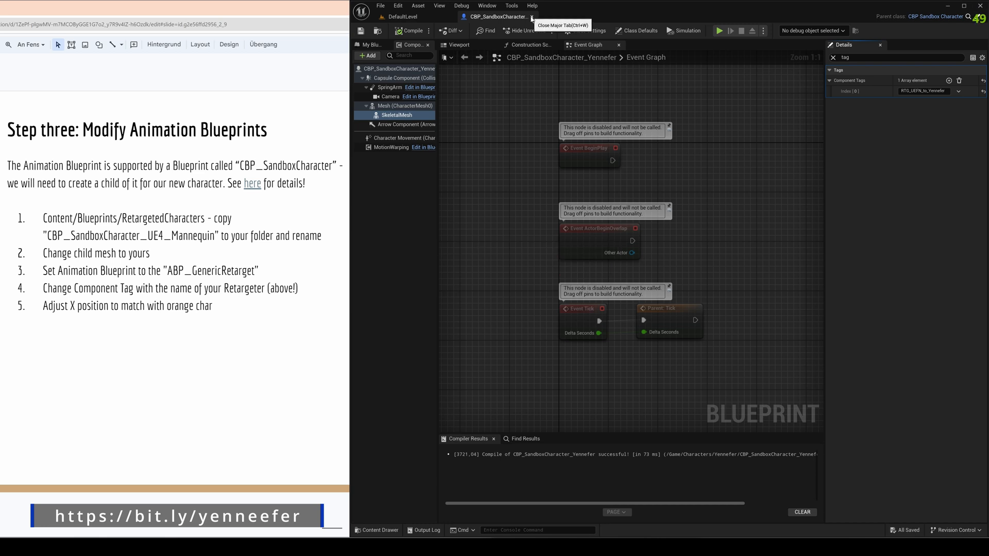
- Check the character in the viewport and search the Details for 'vis' after recompiling
left_click(458, 44)
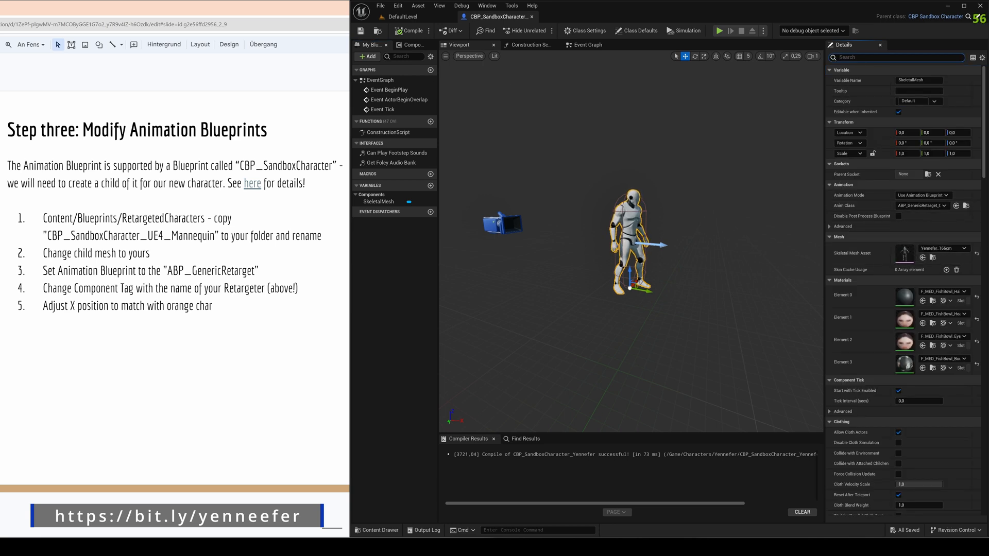
type("vis")
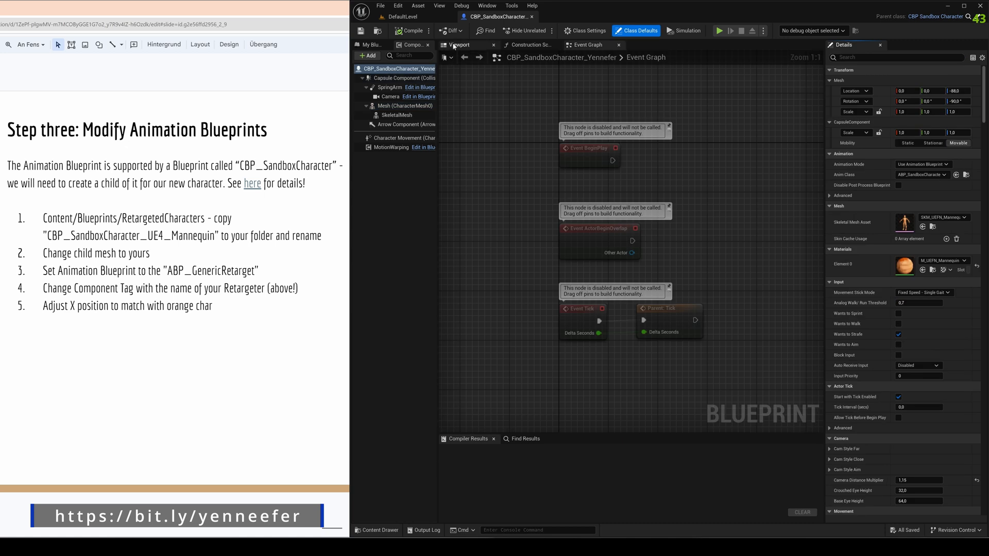
- Show the inherited orange mannequin mesh beside Yennefer in the blueprint viewport for comparison
left_click(459, 45)
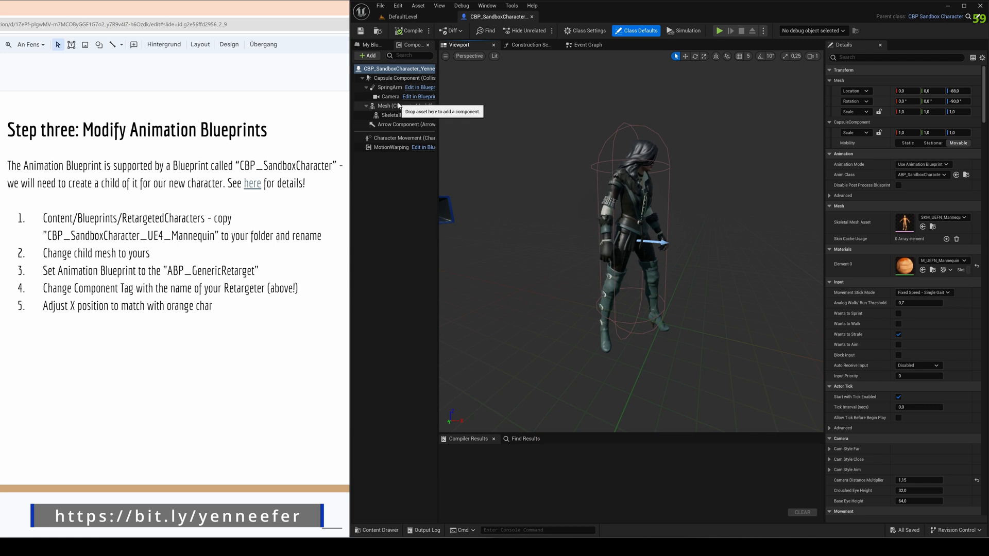
left_click(383, 105)
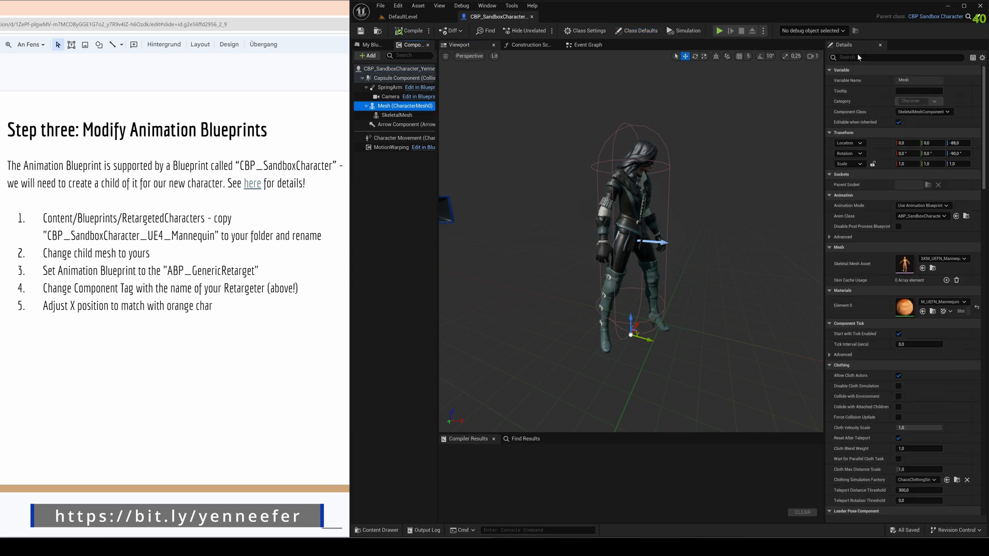
type("vis")
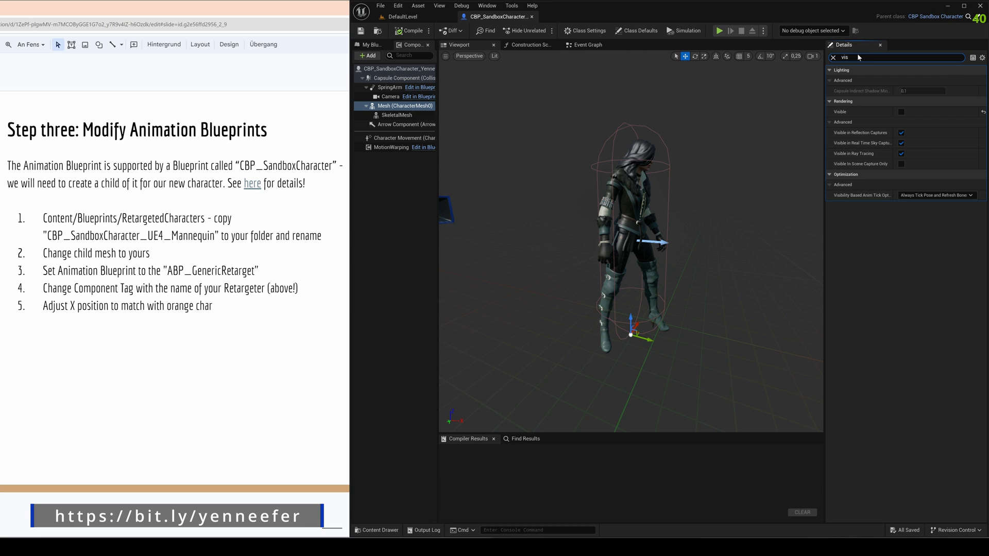
left_click(901, 111)
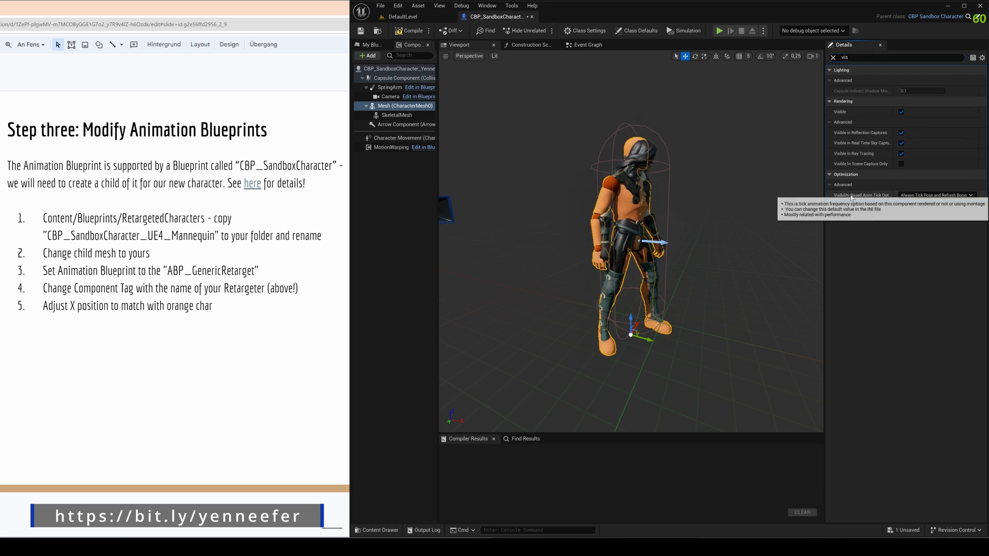
left_click(469, 55)
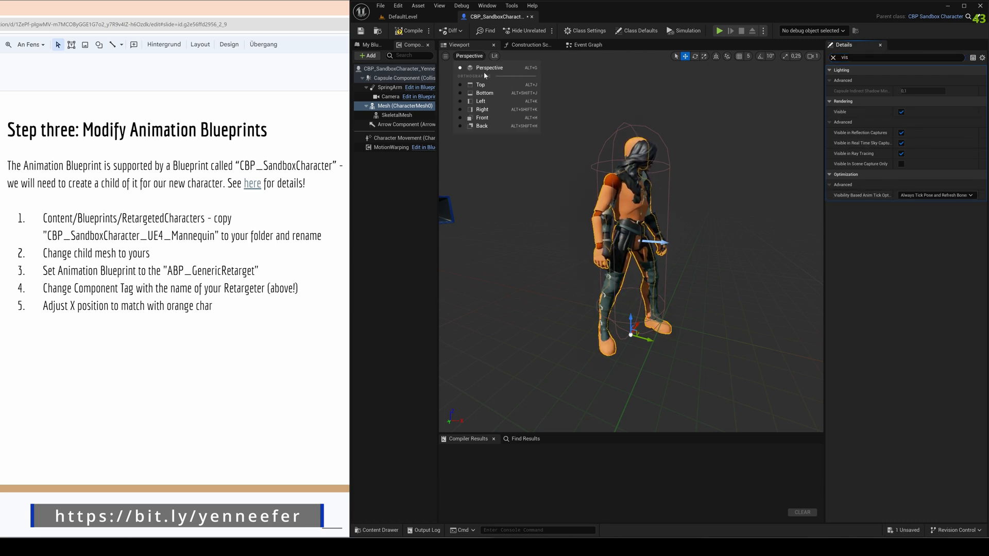
left_click(481, 101)
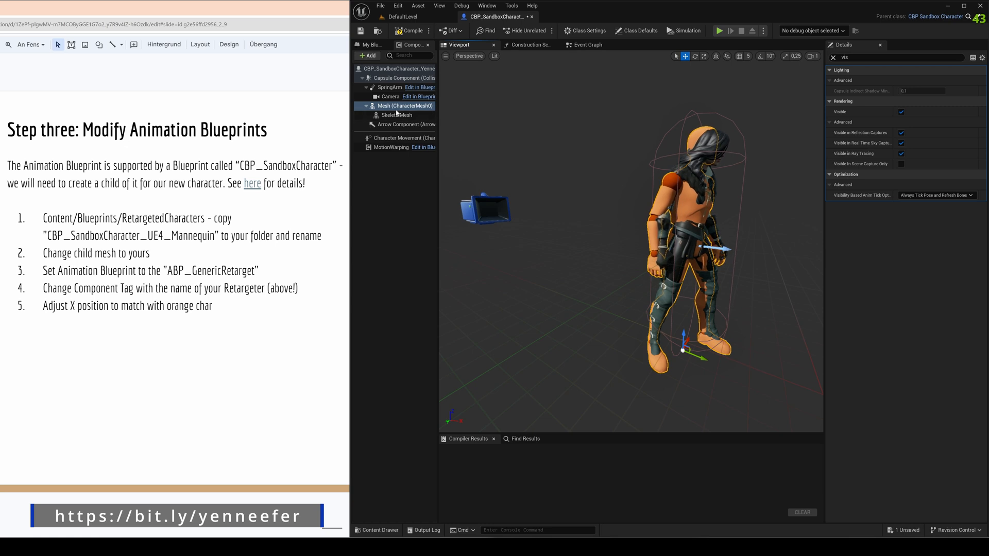
- Hide the orange mannequin mesh again, compile the blueprint and return to the level
left_click(901, 111)
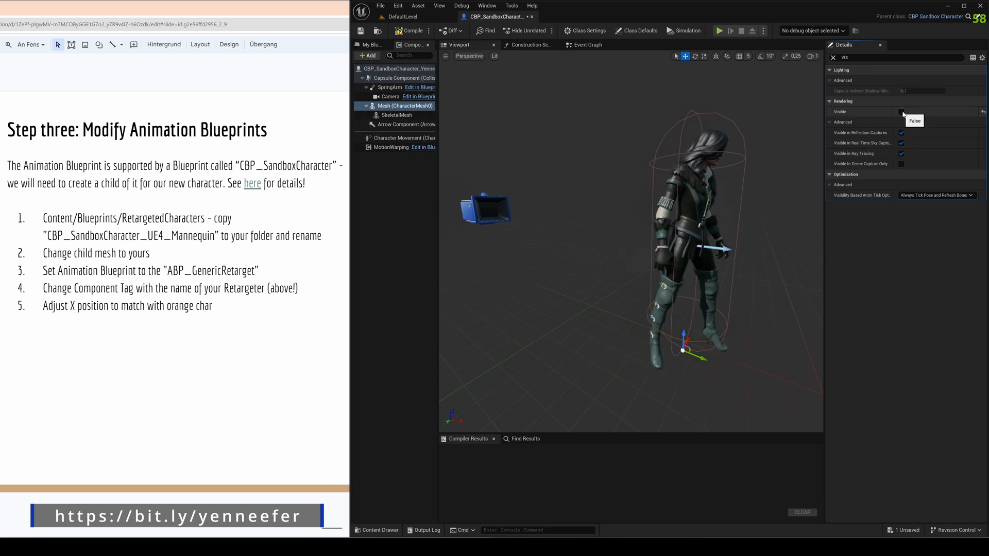
left_click(900, 112)
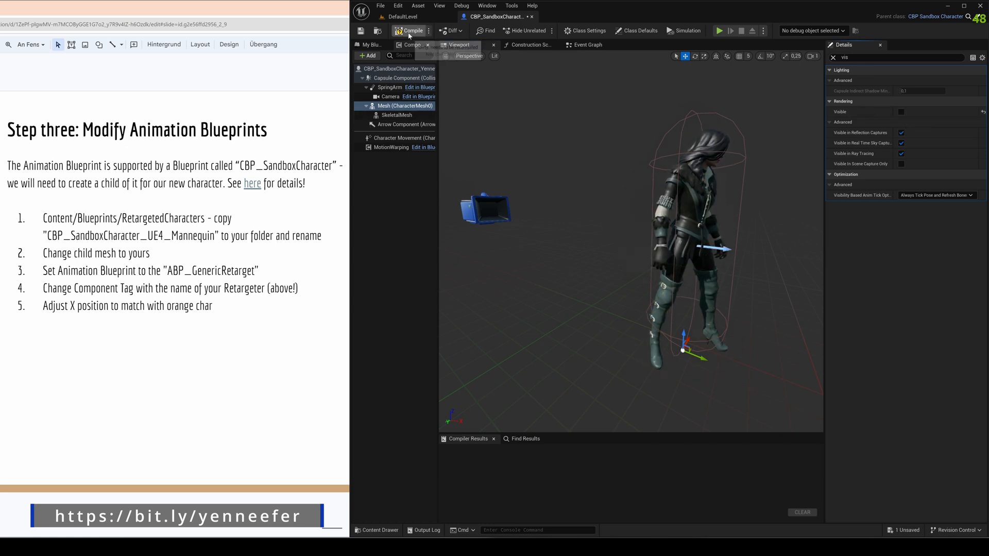
left_click(410, 30)
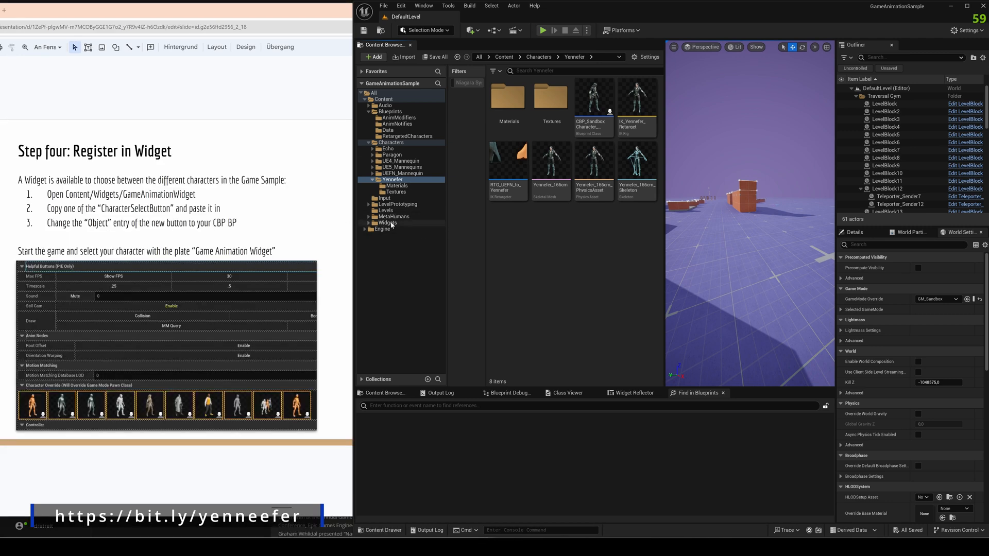
- Add a character button to GameAnimationWidget with Object set to CBP_SandboxCharacter_Yennefer
left_click(387, 222)
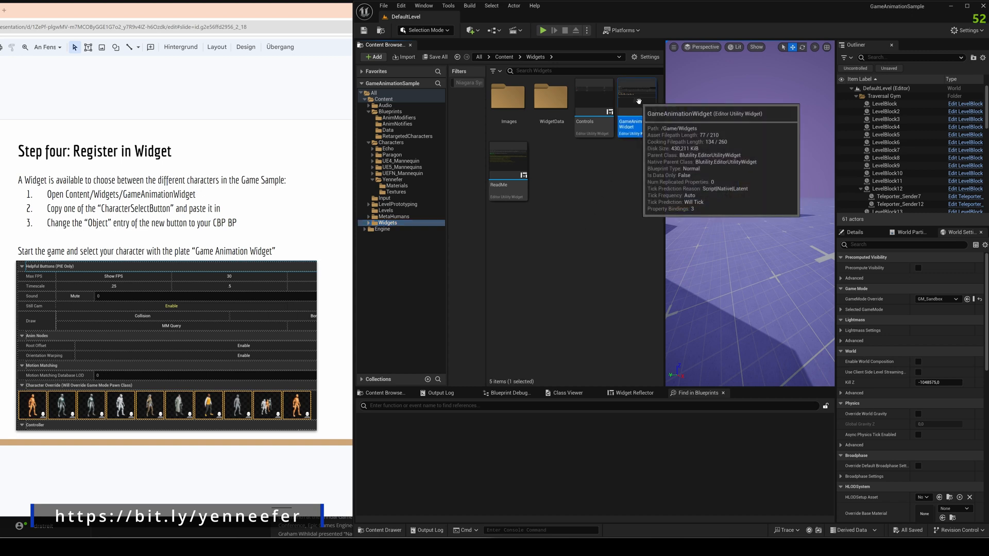
double_click(631, 98)
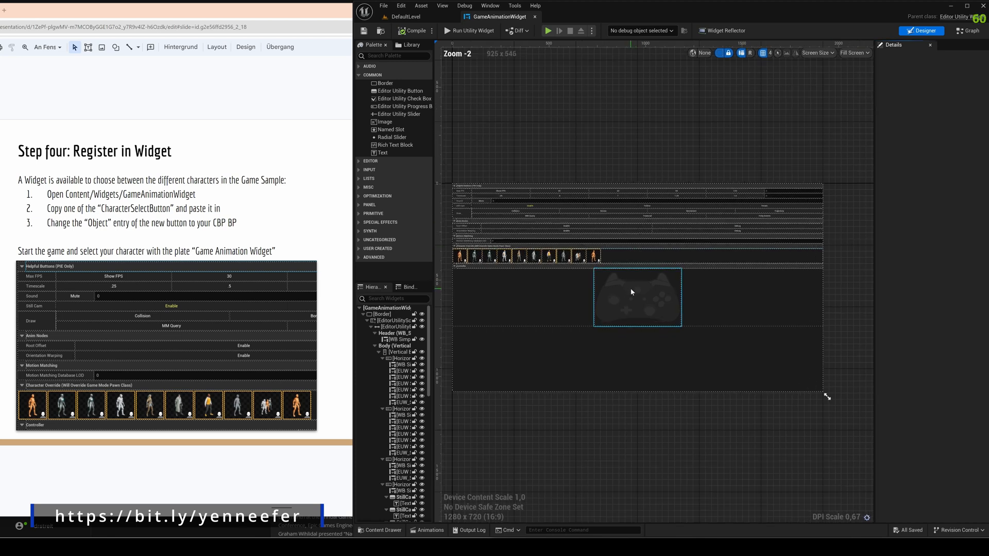
left_click(576, 242)
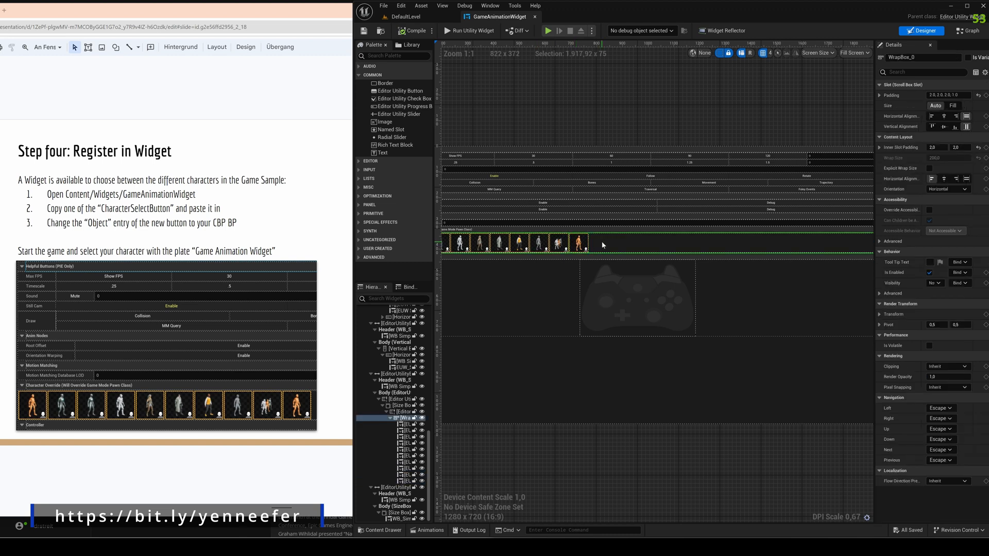
left_click(596, 241)
type("yenn")
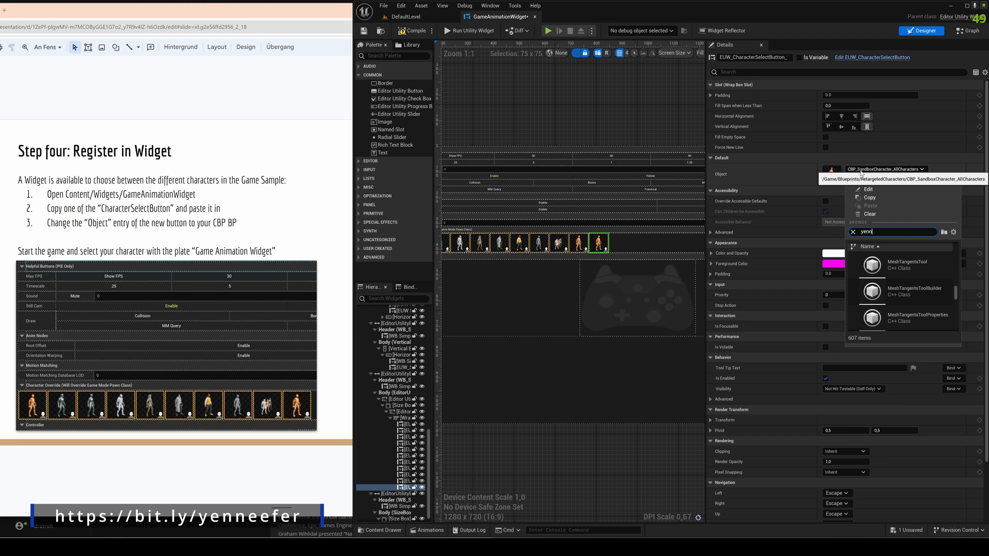
left_click(904, 262)
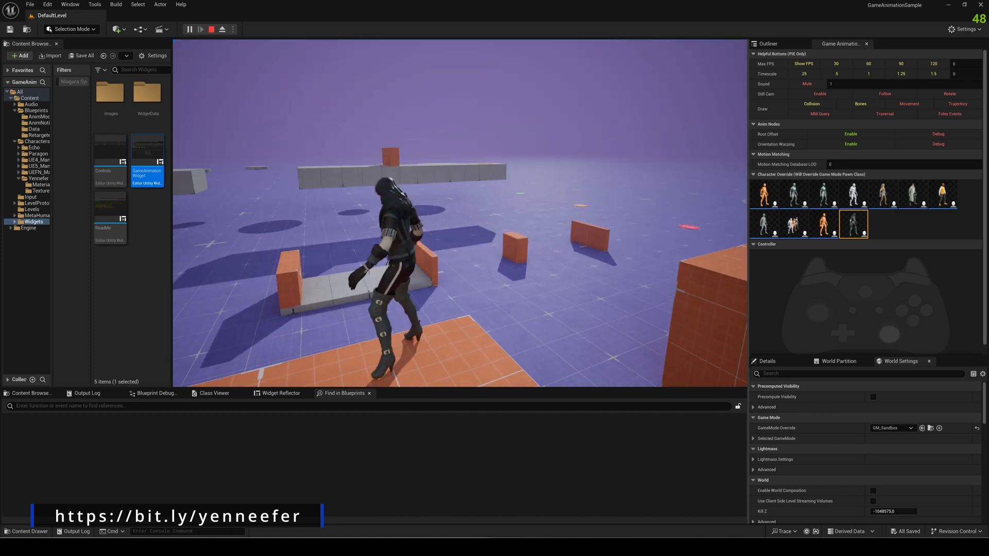
- Run ToggleDebugCamera in the console to view Yennefer from the free camera
type("ToggleDebugCamera")
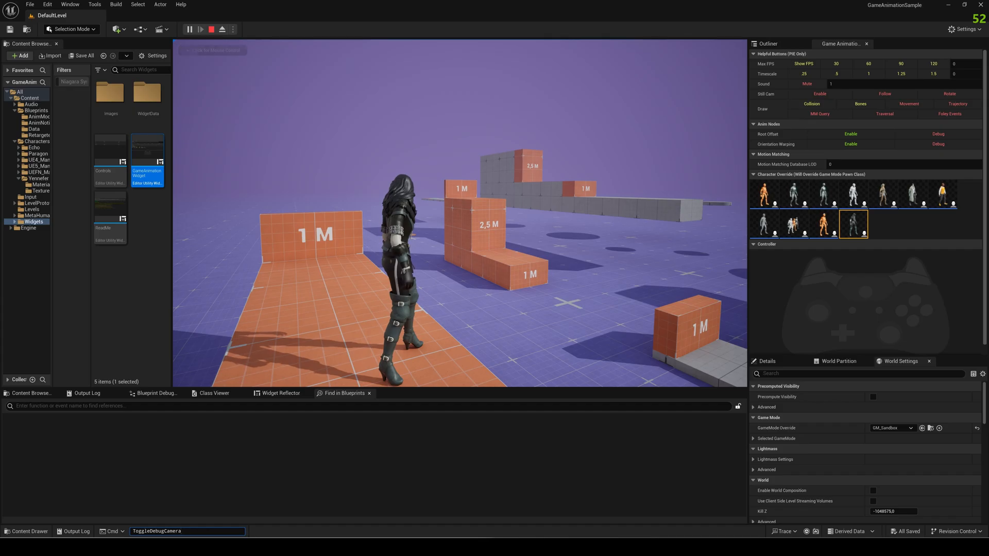
key("enter")
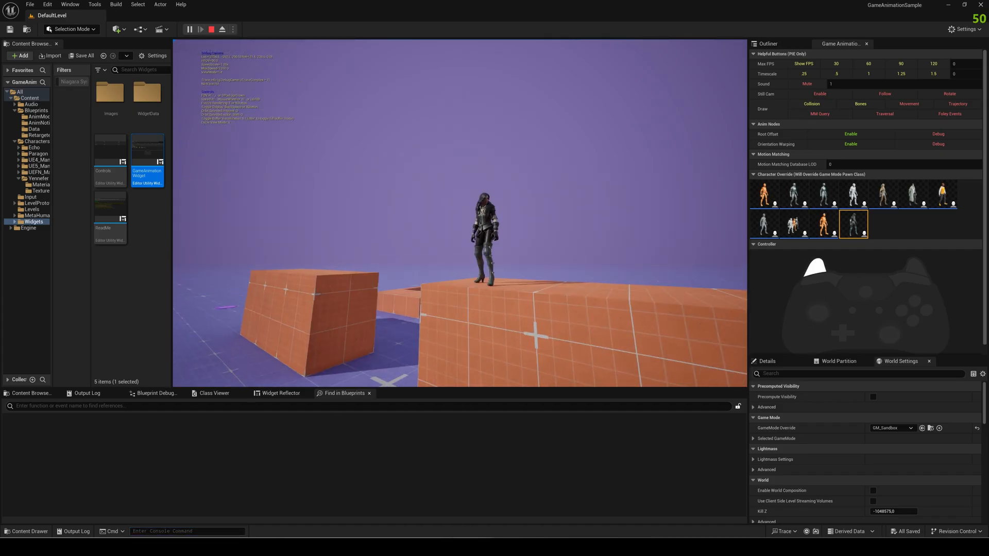